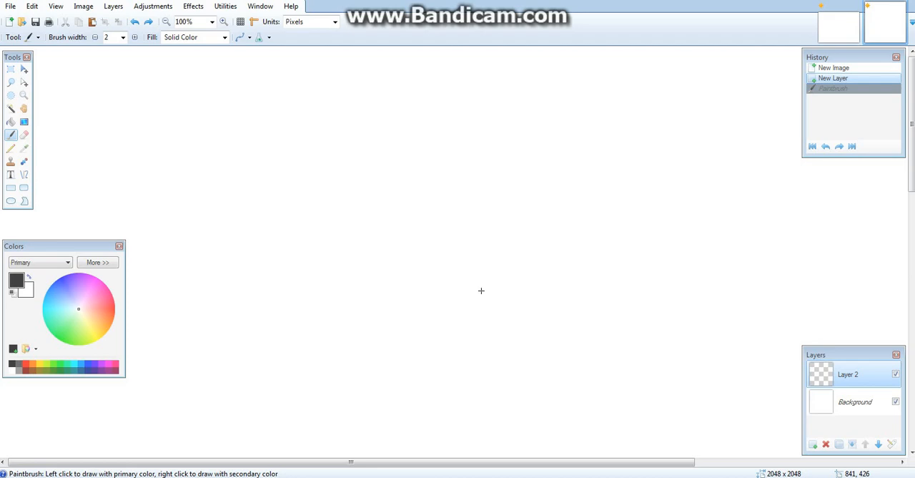
{"action": "mouse_move", "coordinate": [252, 123]}
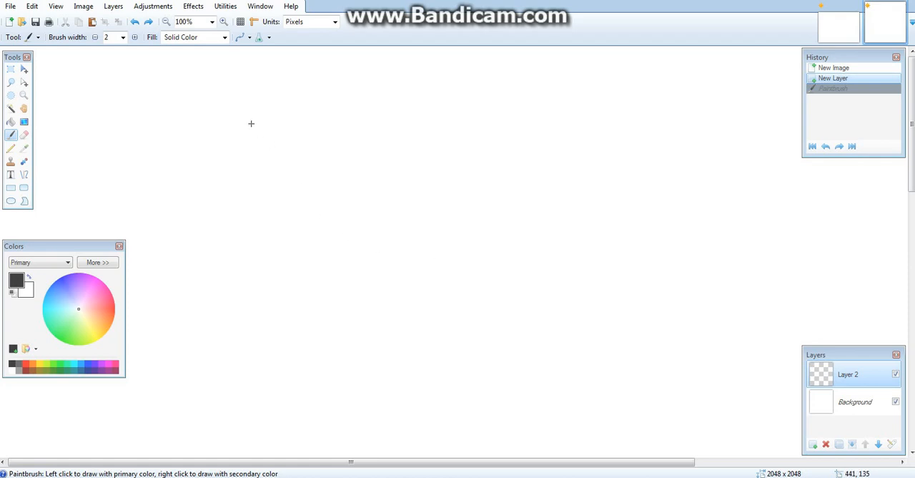
- Dab a row of test dots, then revert the image to its original blank state via History
{"action": "left_click_drag", "start_coordinate": [246, 129], "coordinate": [386, 128]}
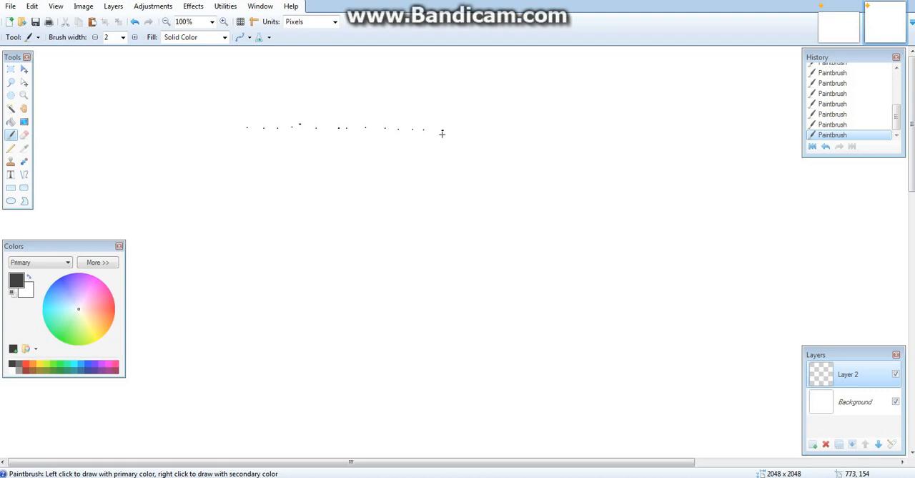
{"action": "left_click", "coordinate": [812, 443]}
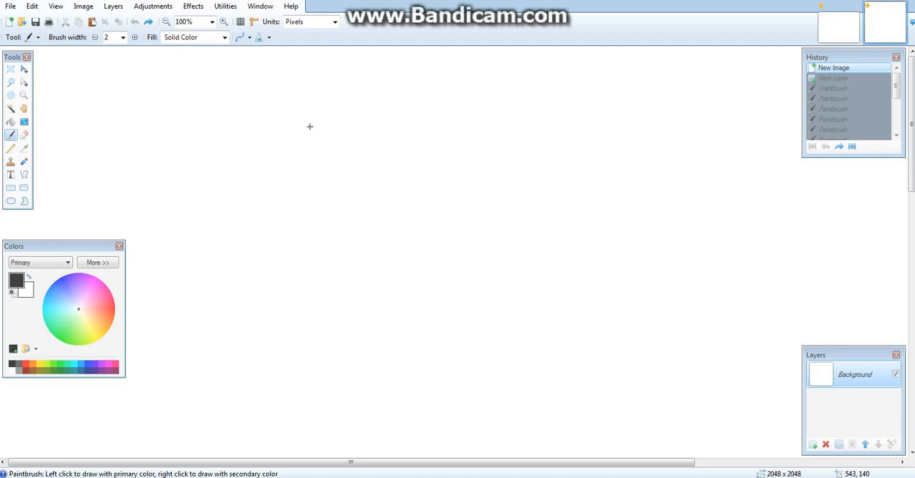
{"action": "mouse_move", "coordinate": [289, 134]}
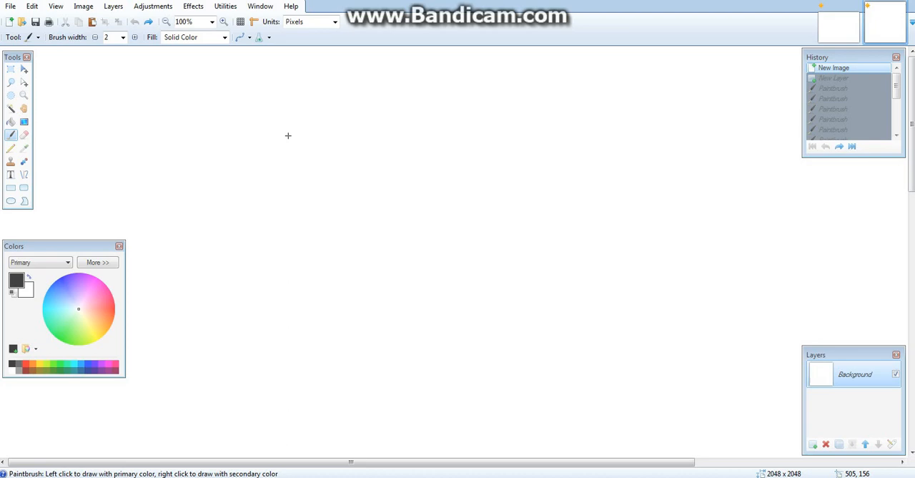
- Draw the top-left corner of the left bracket and undo it
{"action": "left_click_drag", "start_coordinate": [223, 124], "coordinate": [264, 92]}
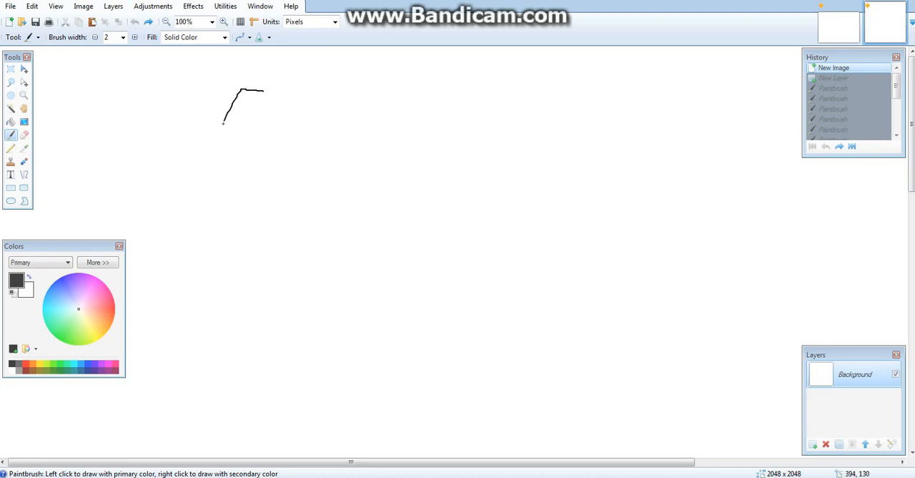
{"action": "key", "text": "ctrl+z"}
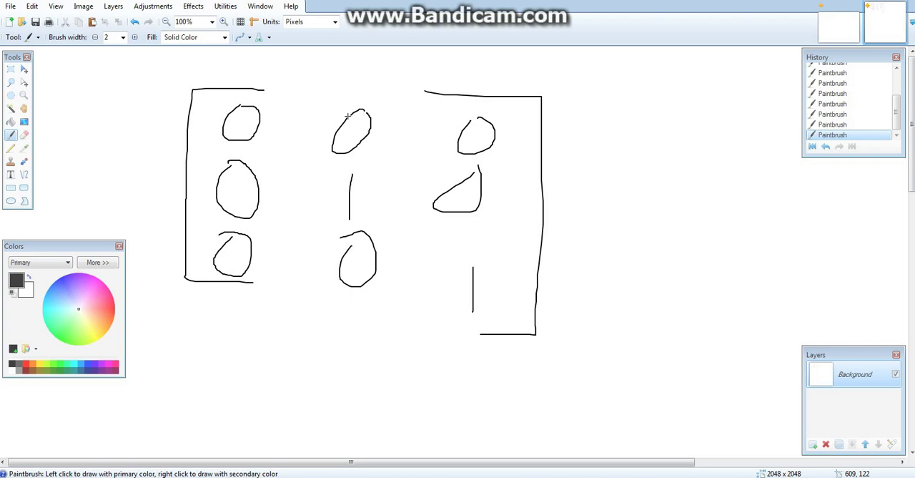
{"action": "mouse_move", "coordinate": [310, 103]}
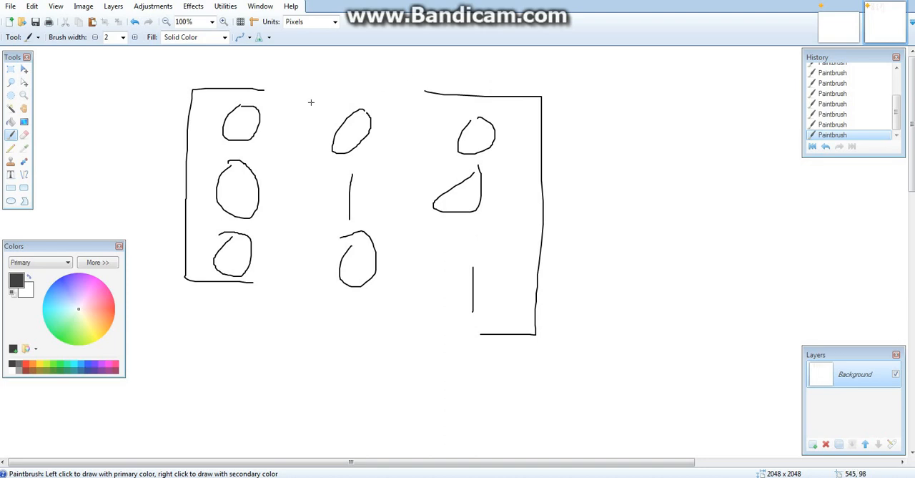
{"action": "mouse_move", "coordinate": [262, 122]}
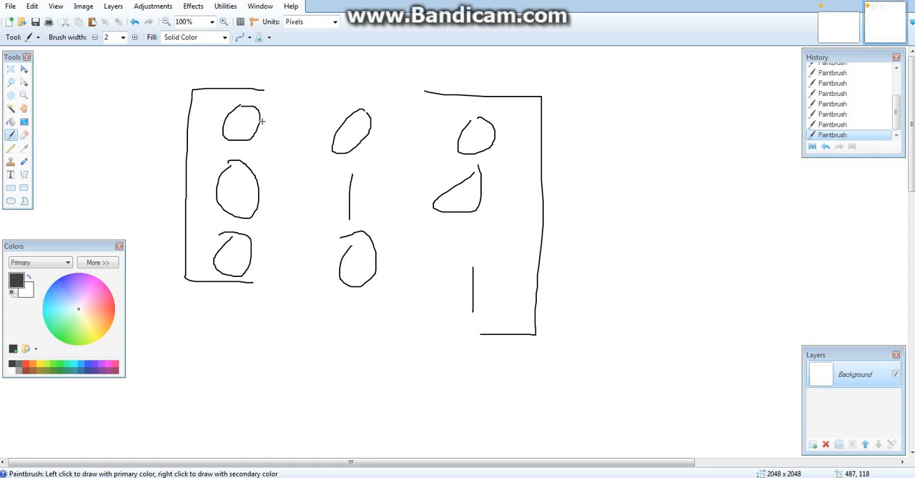
{"action": "mouse_move", "coordinate": [278, 320]}
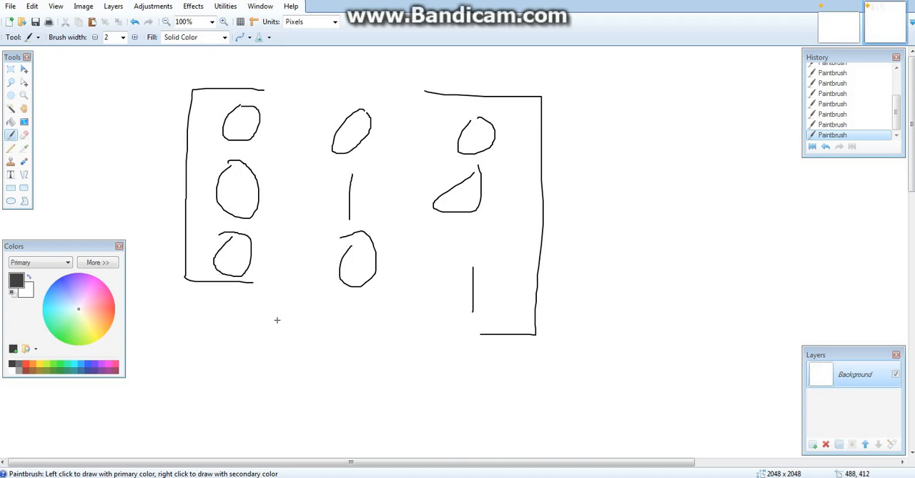
{"action": "mouse_move", "coordinate": [395, 243]}
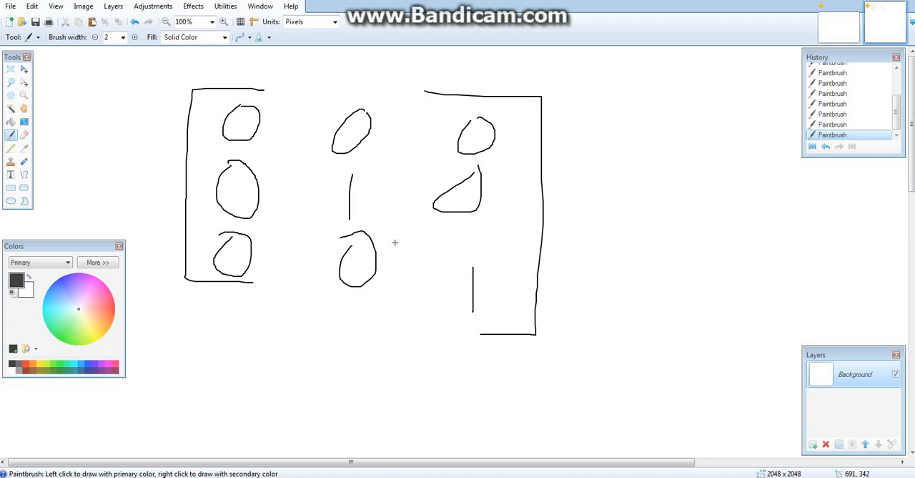
{"action": "mouse_move", "coordinate": [506, 140]}
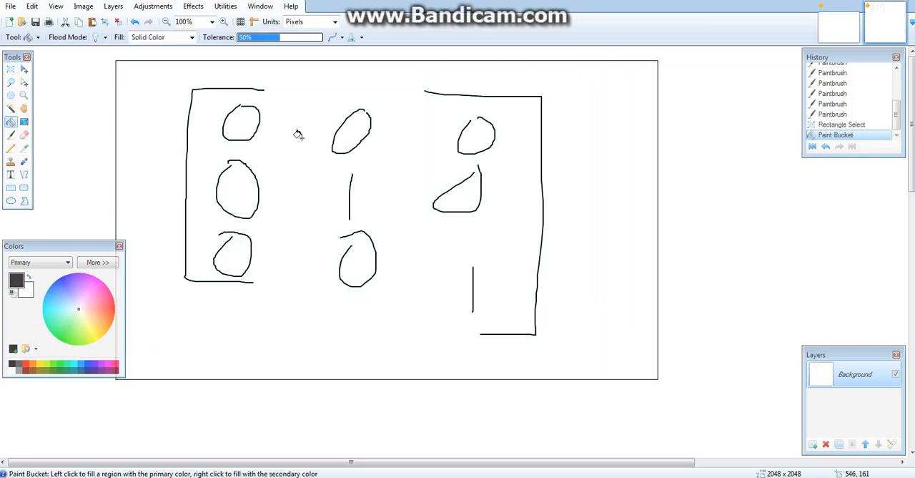
{"action": "left_click", "coordinate": [10, 5]}
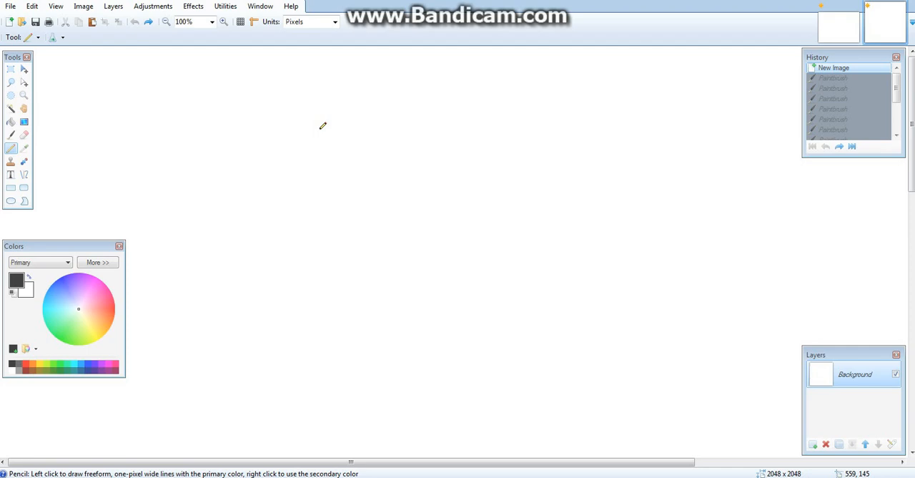
{"action": "mouse_move", "coordinate": [320, 189]}
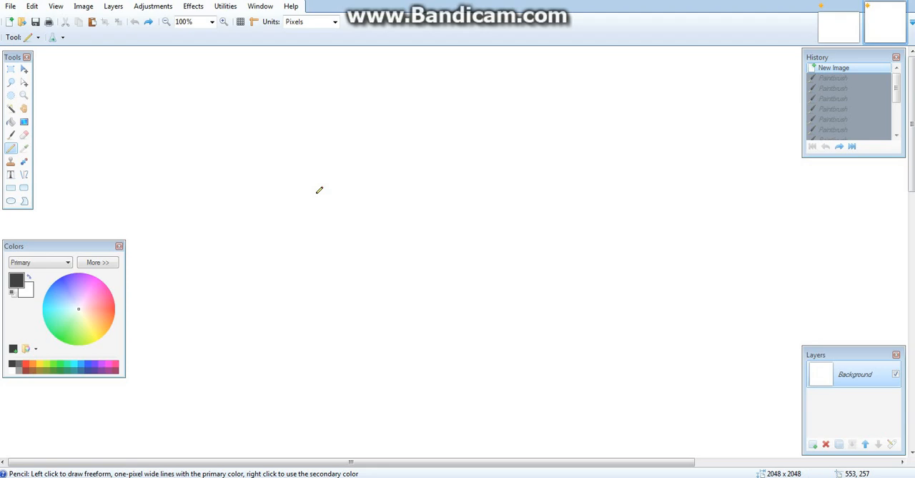
{"action": "mouse_move", "coordinate": [223, 259]}
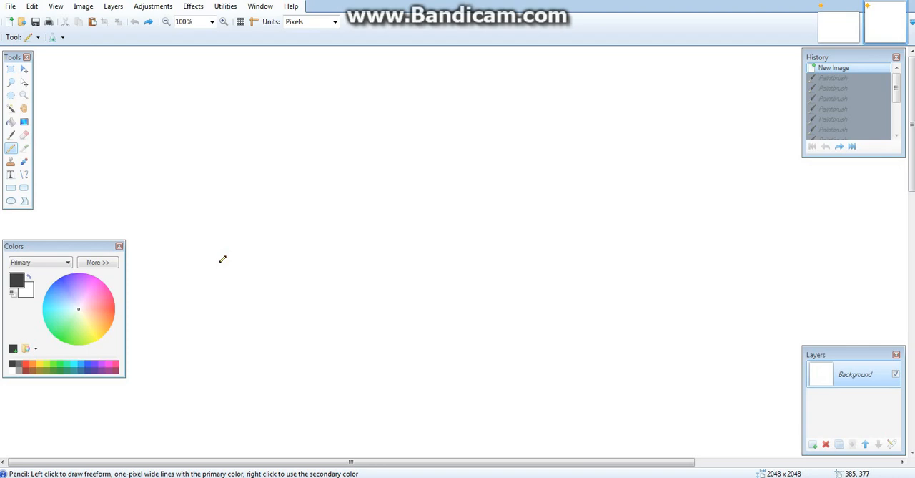
{"action": "mouse_move", "coordinate": [234, 163]}
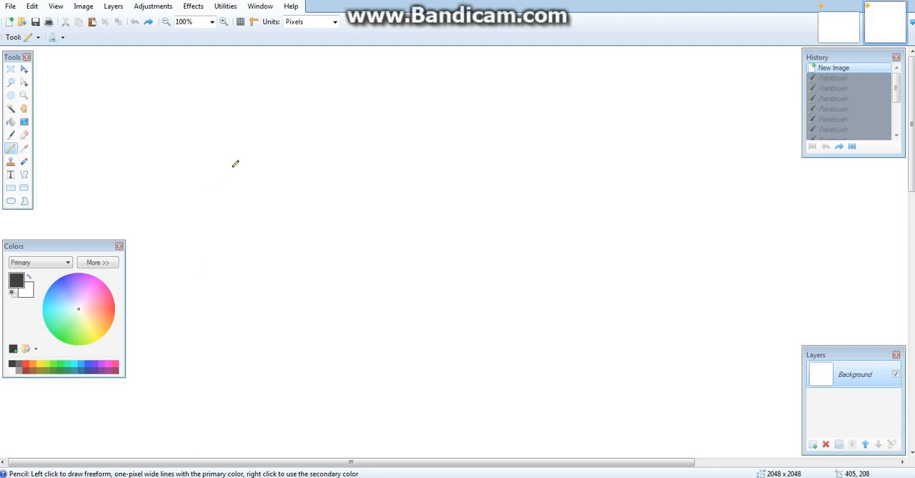
{"action": "mouse_move", "coordinate": [180, 189]}
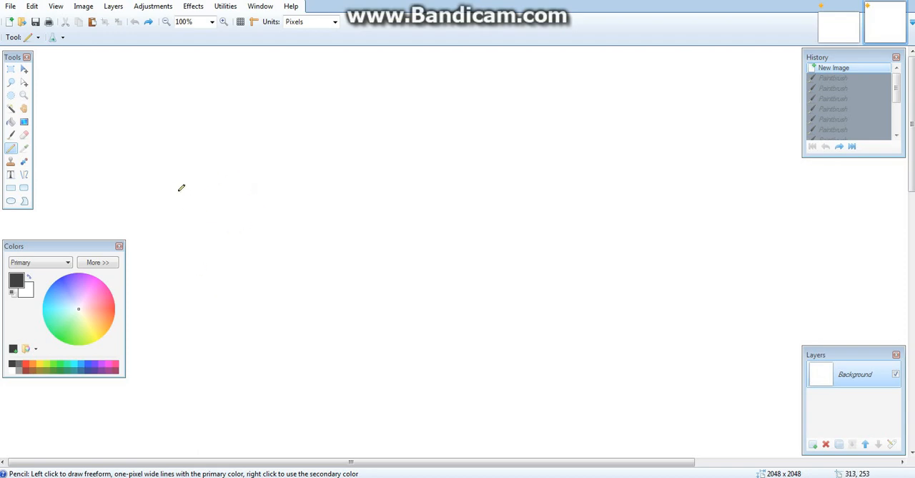
{"action": "mouse_move", "coordinate": [180, 181]}
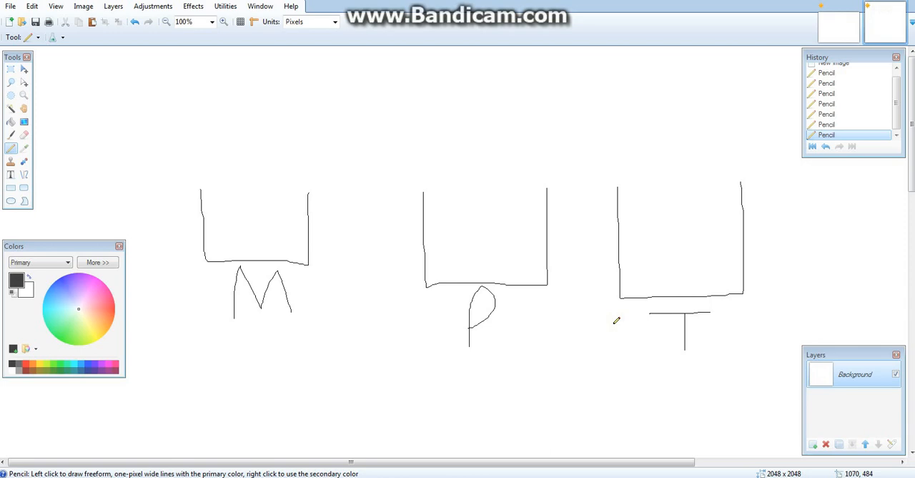
{"action": "mouse_move", "coordinate": [307, 263]}
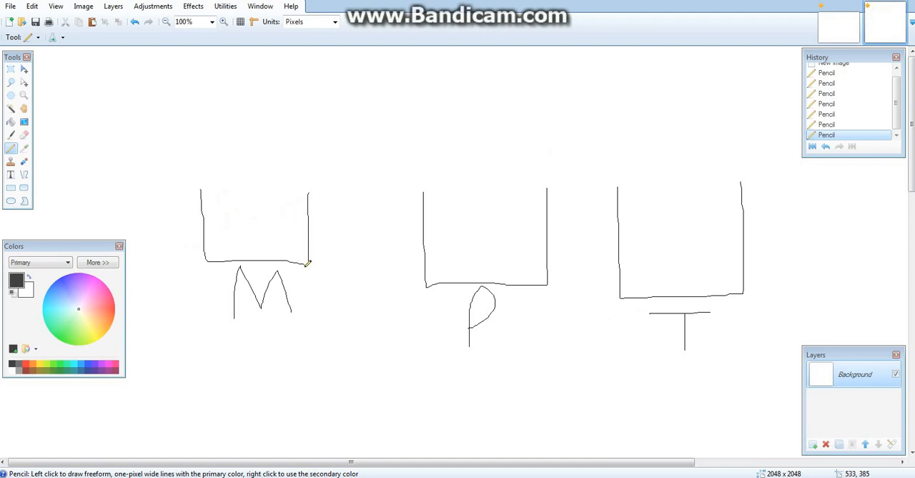
{"action": "mouse_move", "coordinate": [399, 246]}
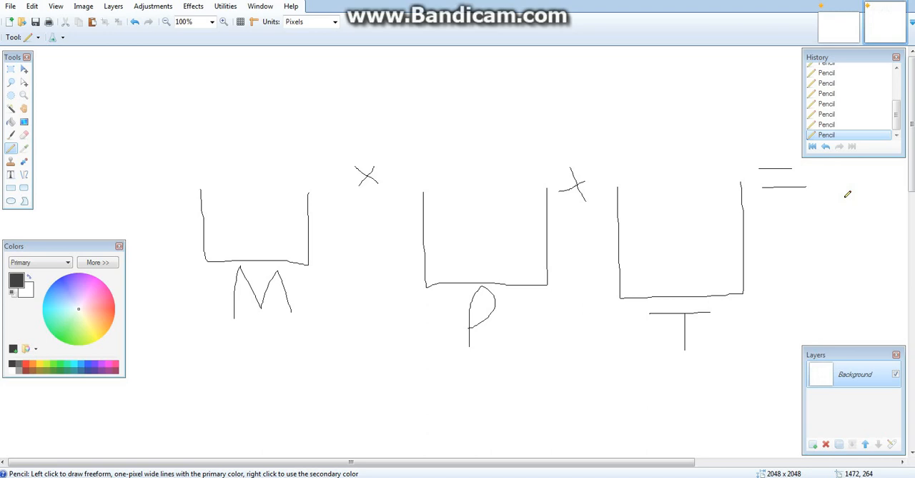
{"action": "mouse_move", "coordinate": [188, 217]}
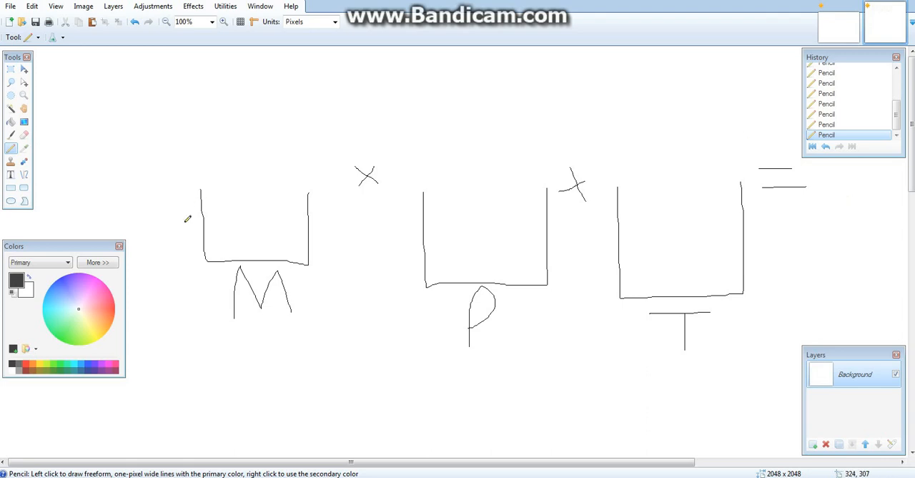
{"action": "mouse_move", "coordinate": [836, 172]}
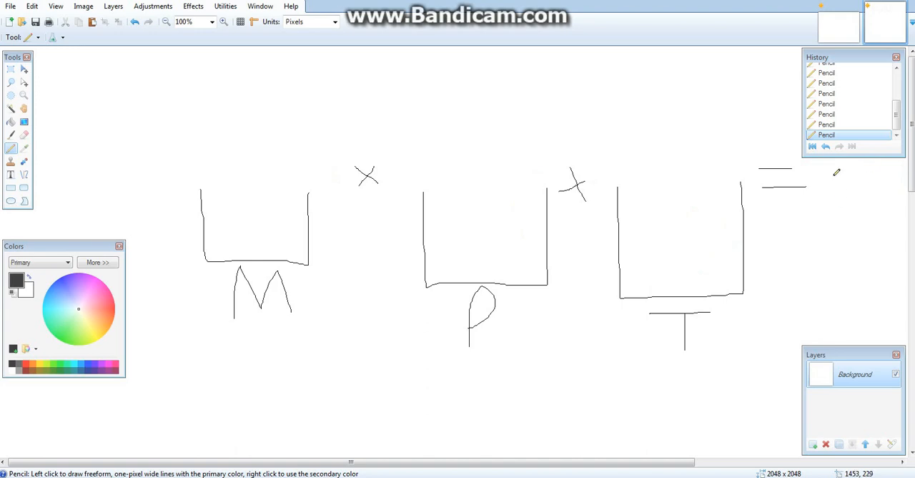
- Draw a small circle just right of the equals sign after the M × P × T boxes
{"action": "left_click_drag", "start_coordinate": [855, 175], "coordinate": [847, 193]}
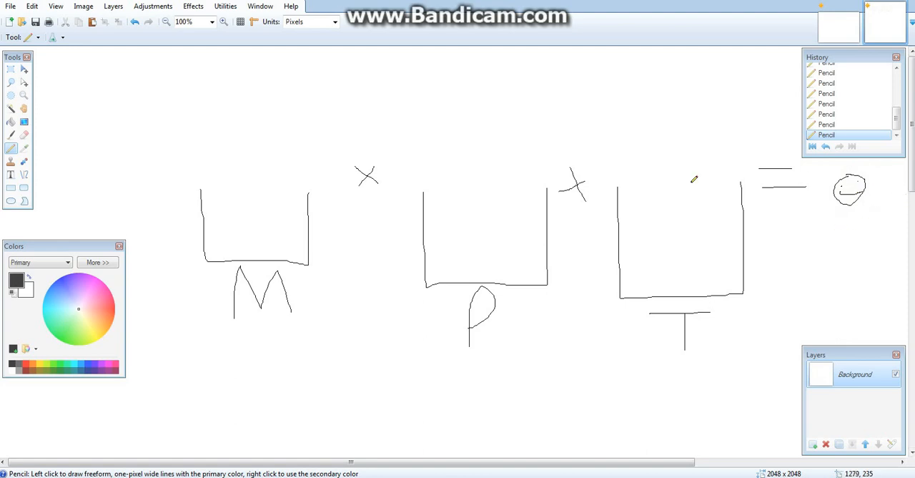
{"action": "mouse_move", "coordinate": [387, 150]}
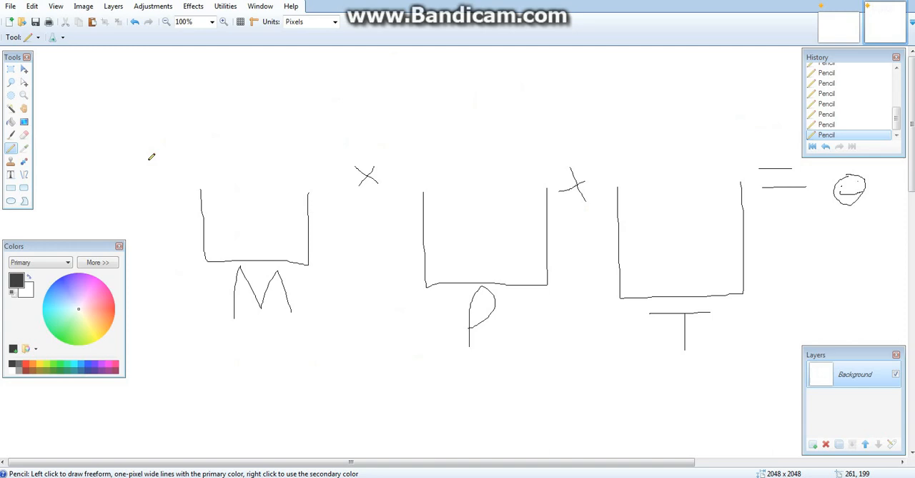
{"action": "mouse_move", "coordinate": [718, 232]}
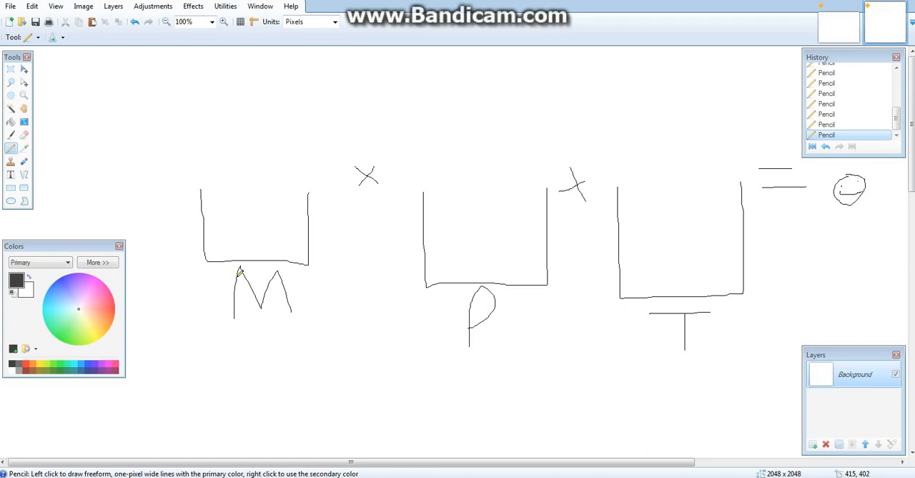
{"action": "mouse_move", "coordinate": [242, 108]}
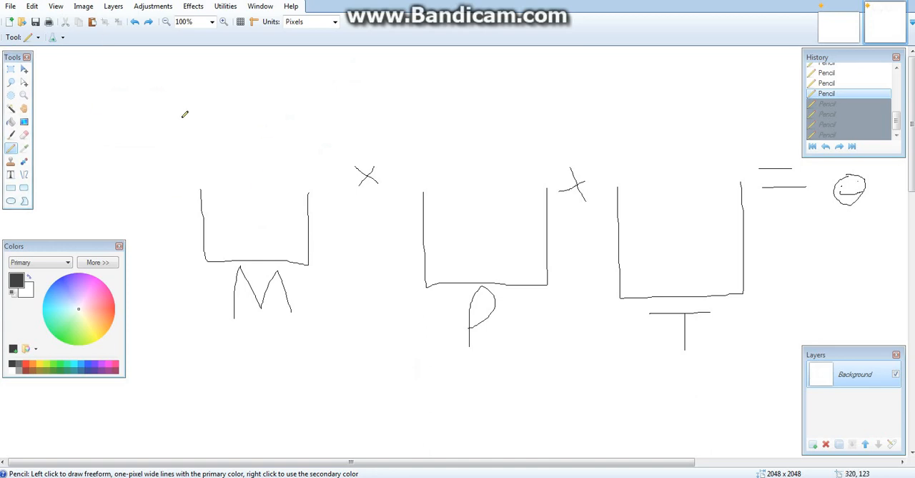
{"action": "mouse_move", "coordinate": [141, 84]}
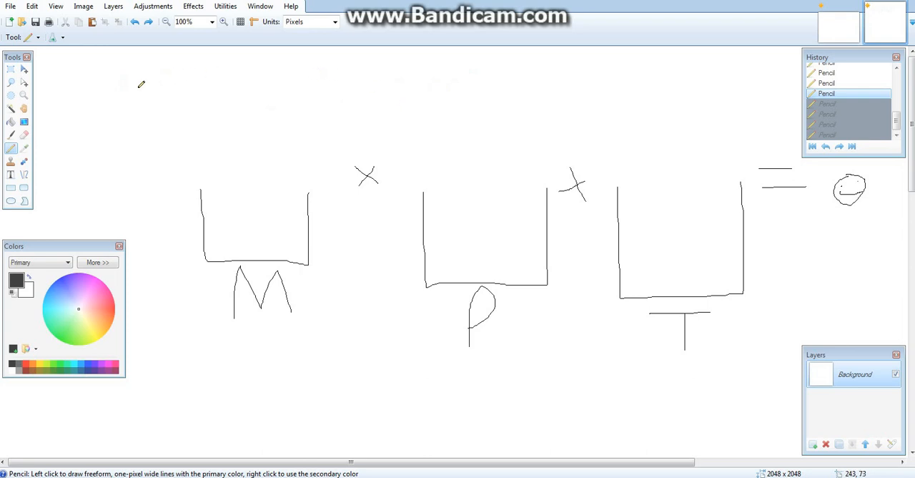
{"action": "mouse_move", "coordinate": [123, 84]}
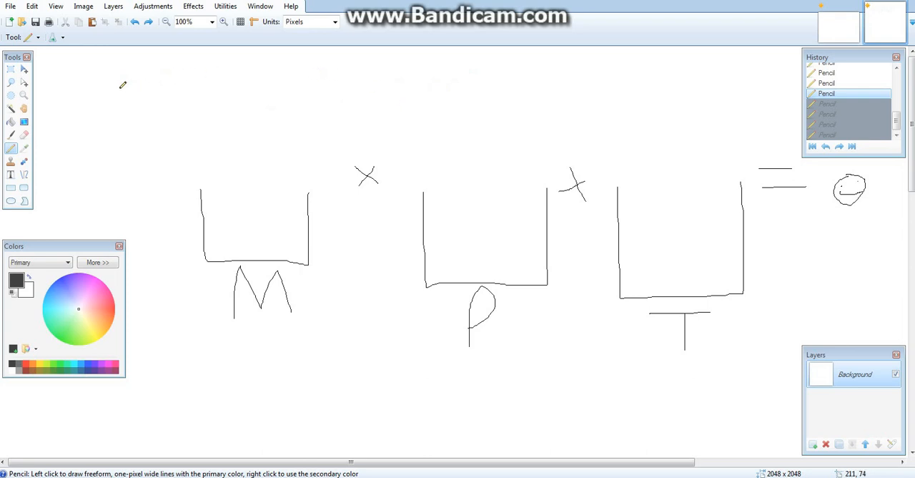
{"action": "mouse_move", "coordinate": [313, 203]}
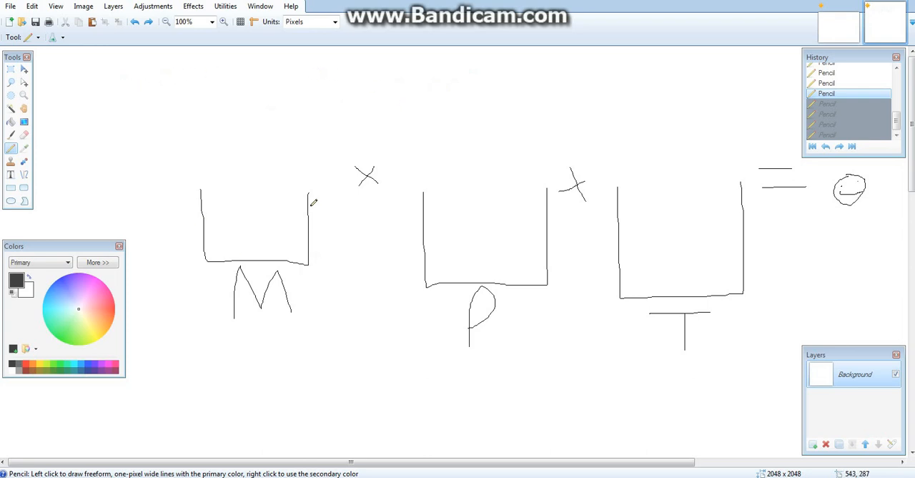
{"action": "mouse_move", "coordinate": [303, 151]}
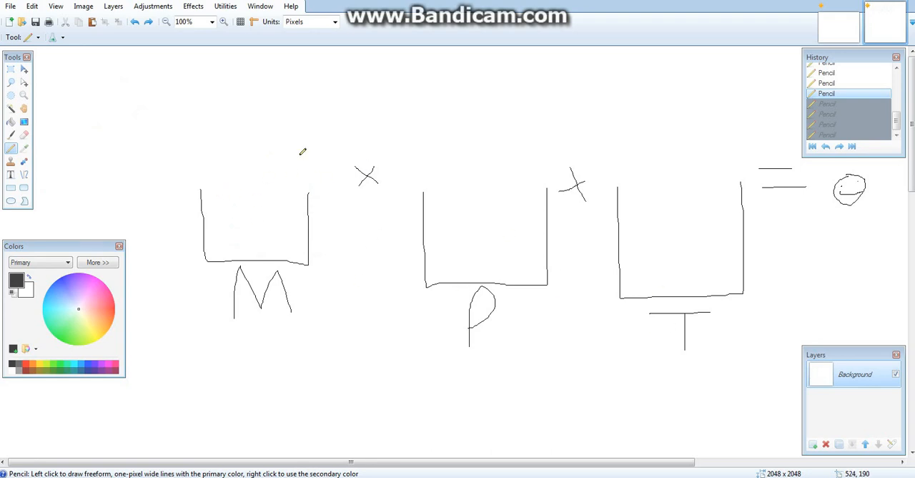
{"action": "mouse_move", "coordinate": [509, 306]}
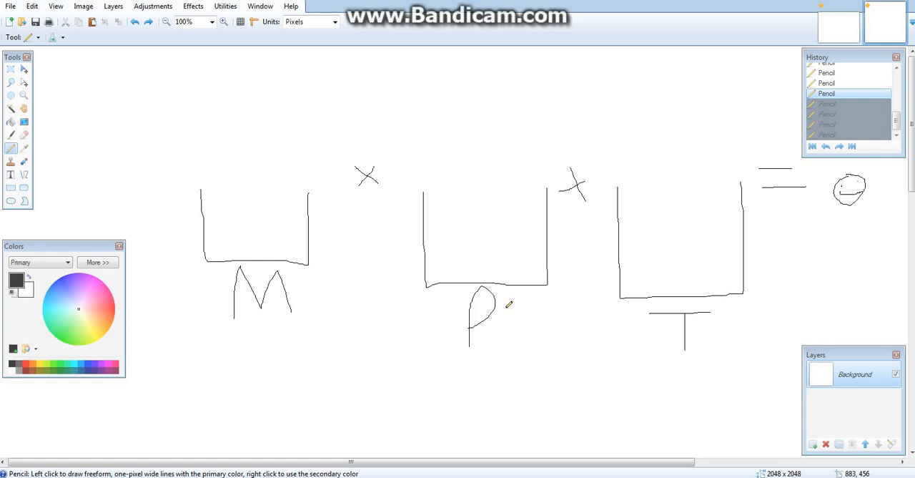
{"action": "mouse_move", "coordinate": [446, 126]}
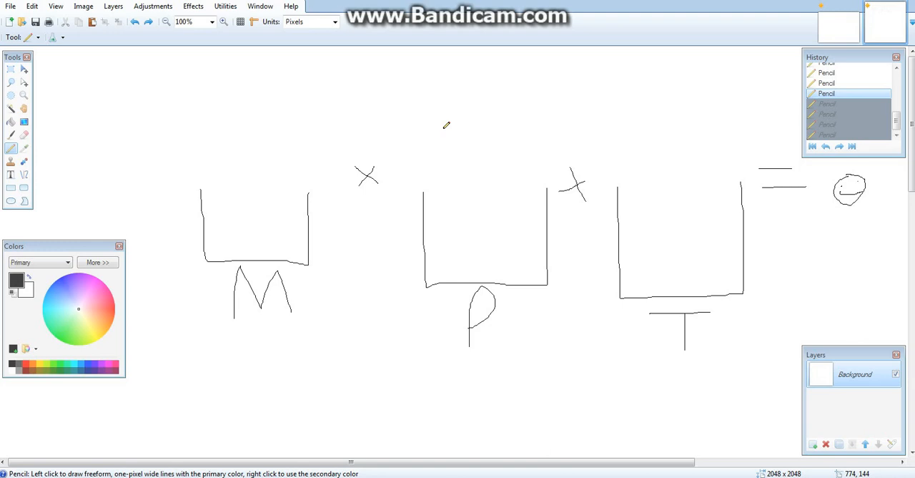
- Sketch a wireframe cube above the P box: front face, outline and back edges
{"action": "left_click_drag", "start_coordinate": [417, 112], "coordinate": [454, 150]}
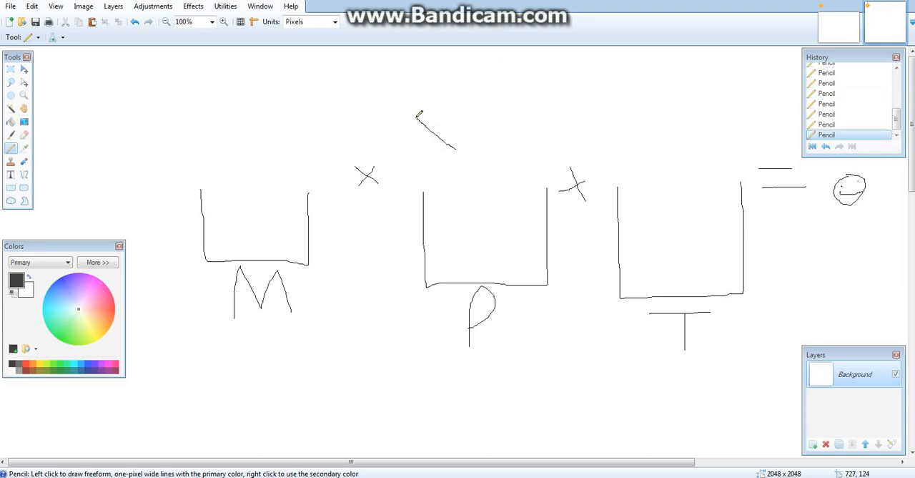
{"action": "left_click_drag", "start_coordinate": [418, 112], "coordinate": [416, 63]}
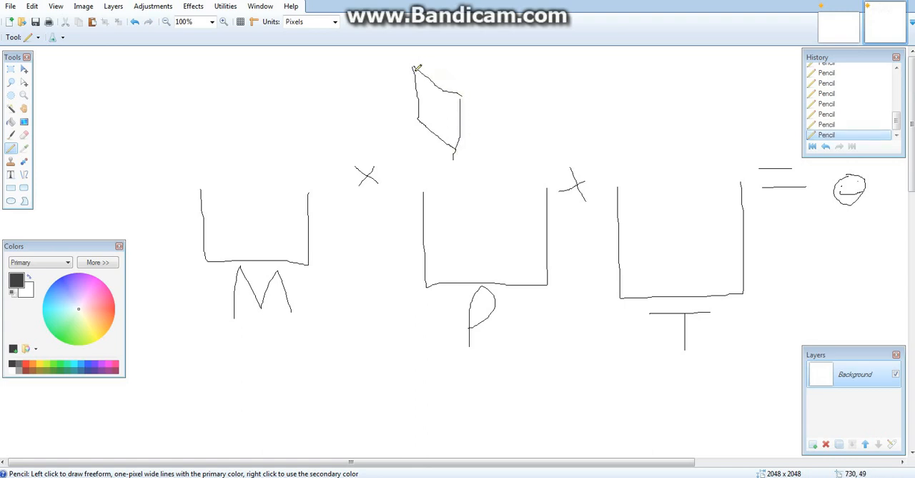
{"action": "left_click_drag", "start_coordinate": [414, 64], "coordinate": [493, 86]}
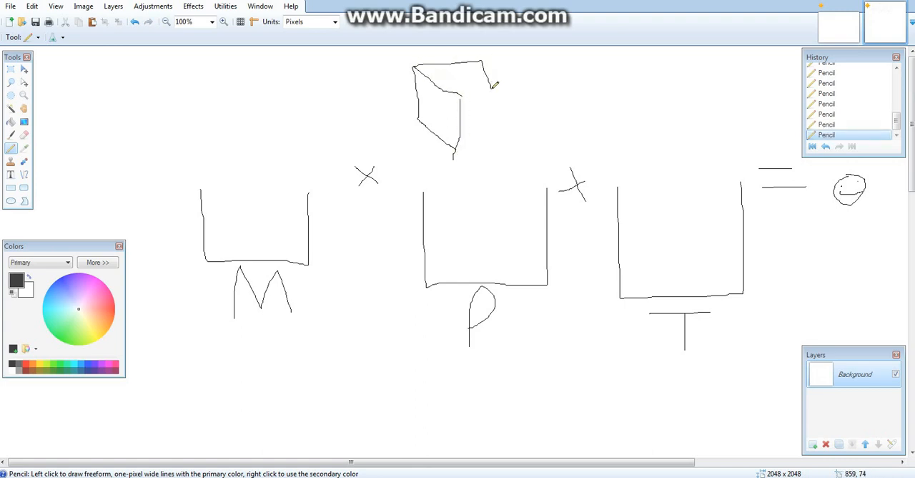
{"action": "left_click_drag", "start_coordinate": [493, 83], "coordinate": [451, 154]}
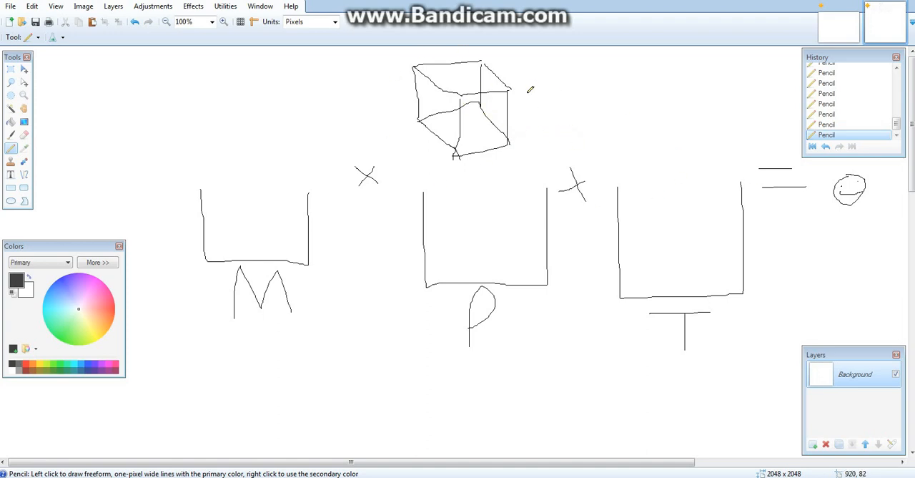
{"action": "mouse_move", "coordinate": [277, 112]}
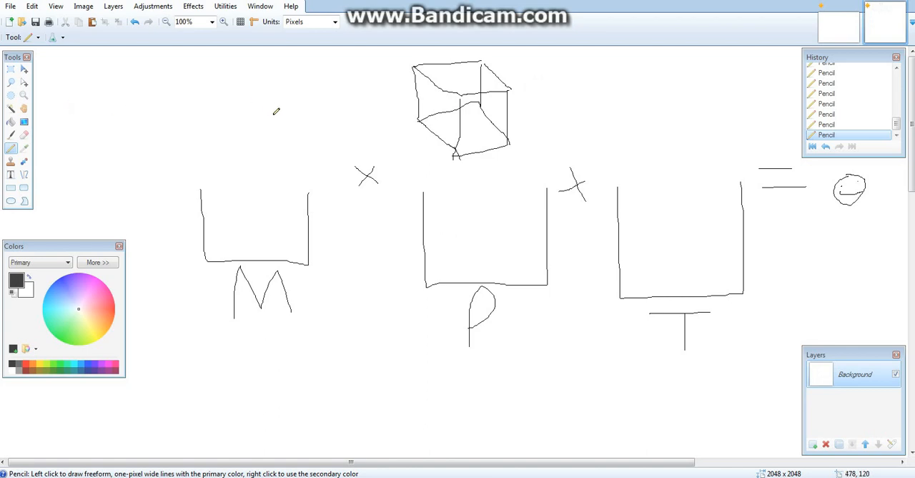
{"action": "mouse_move", "coordinate": [546, 103]}
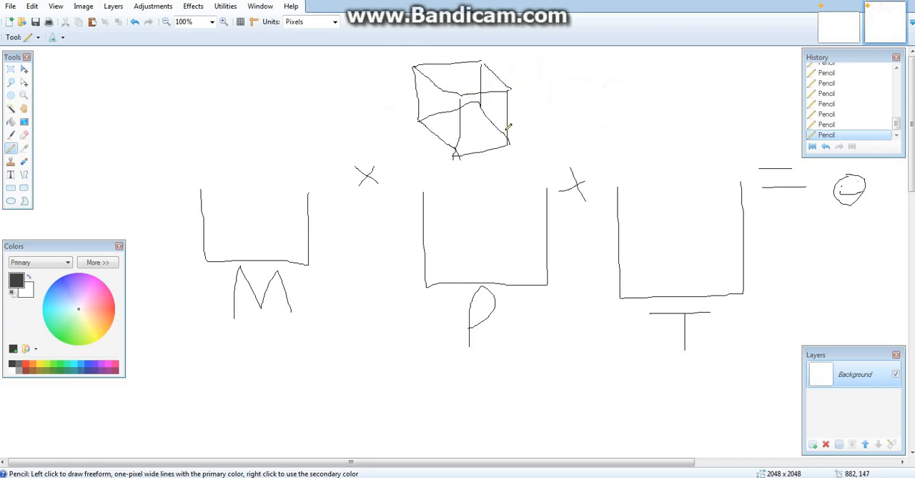
{"action": "mouse_move", "coordinate": [578, 100]}
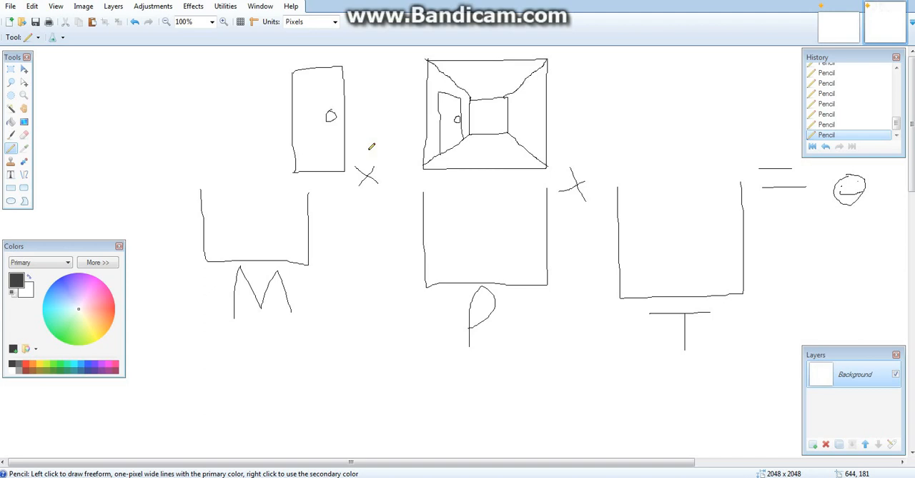
{"action": "mouse_move", "coordinate": [361, 201]}
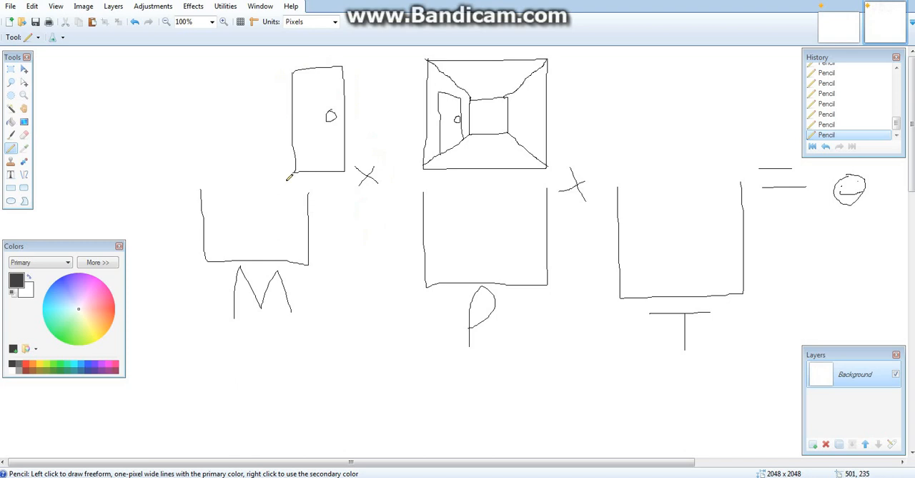
{"action": "mouse_move", "coordinate": [346, 122]}
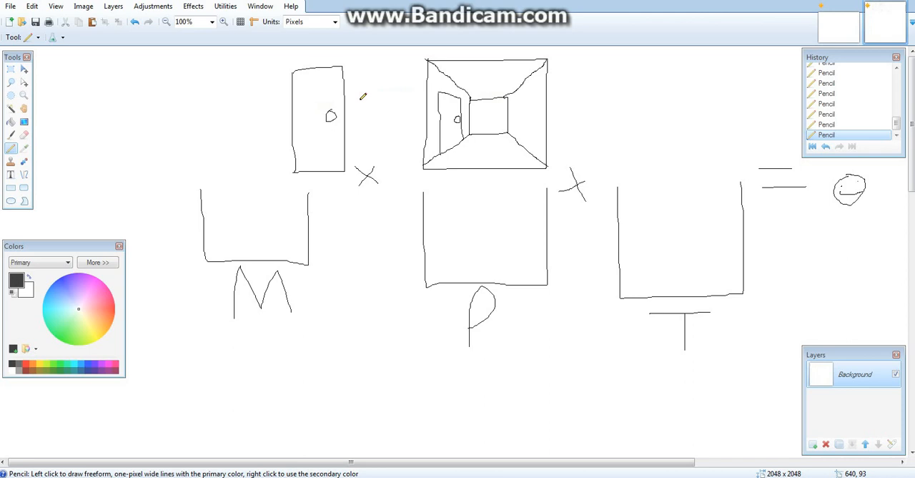
{"action": "mouse_move", "coordinate": [532, 94]}
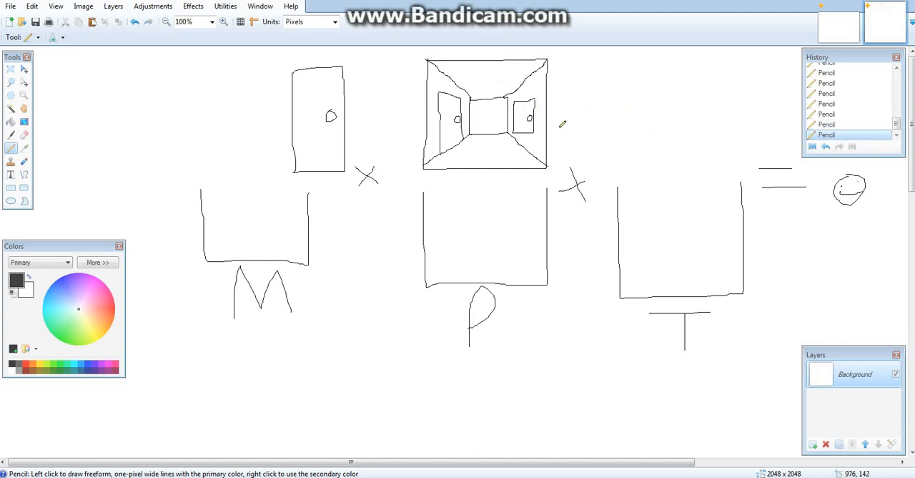
{"action": "mouse_move", "coordinate": [455, 107]}
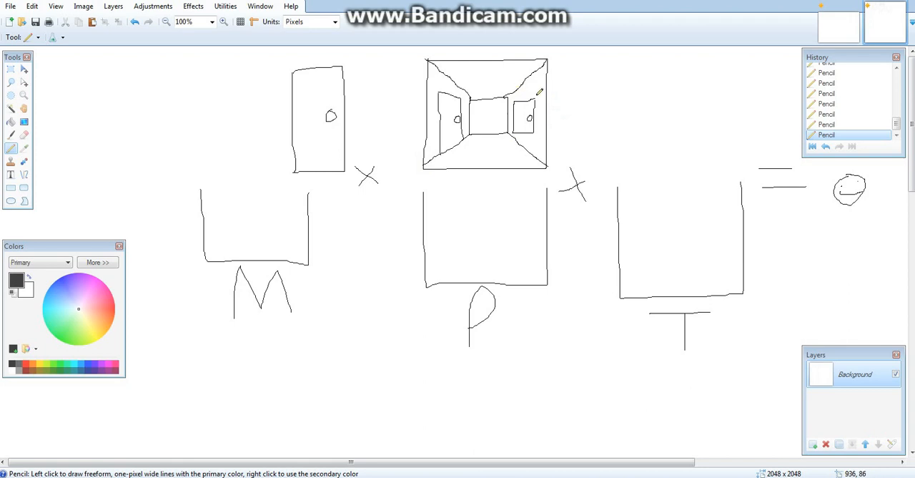
{"action": "mouse_move", "coordinate": [454, 93]}
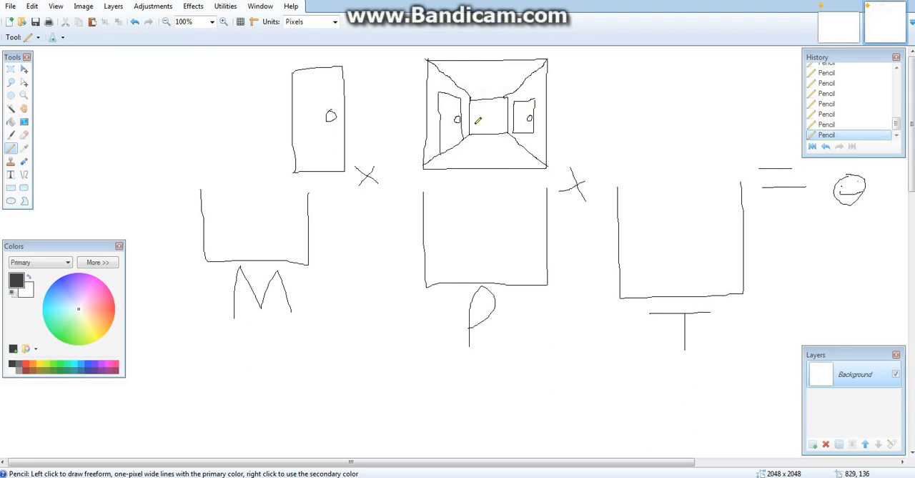
{"action": "mouse_move", "coordinate": [624, 114]}
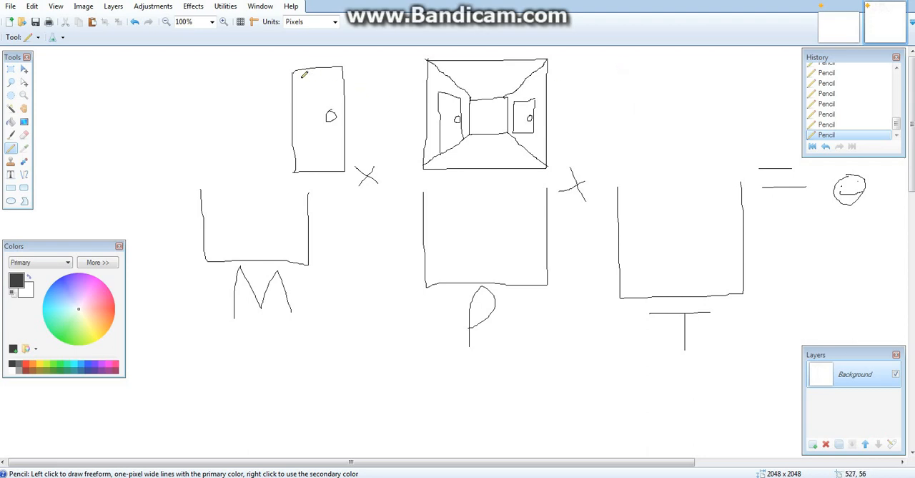
- Draw a small square at the upper left and fill it with vertical stripes
{"action": "left_click_drag", "start_coordinate": [135, 88], "coordinate": [175, 136]}
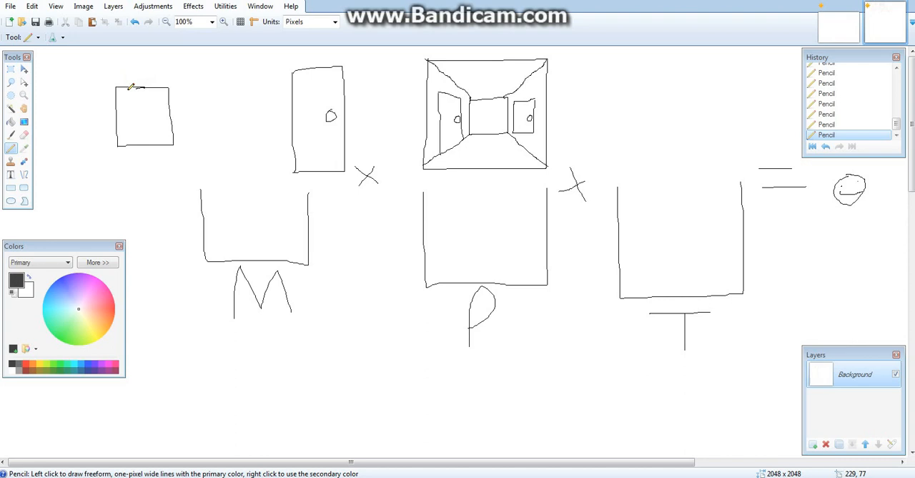
{"action": "left_click_drag", "start_coordinate": [131, 86], "coordinate": [146, 150]}
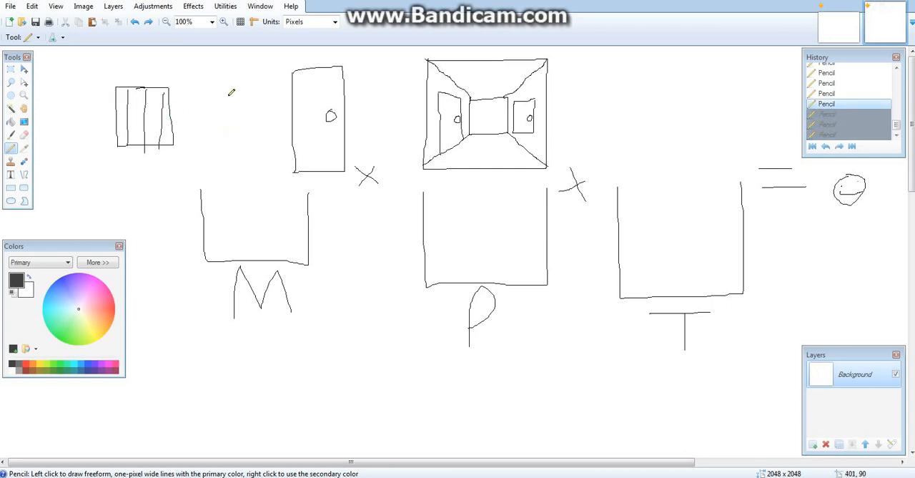
{"action": "mouse_move", "coordinate": [263, 146]}
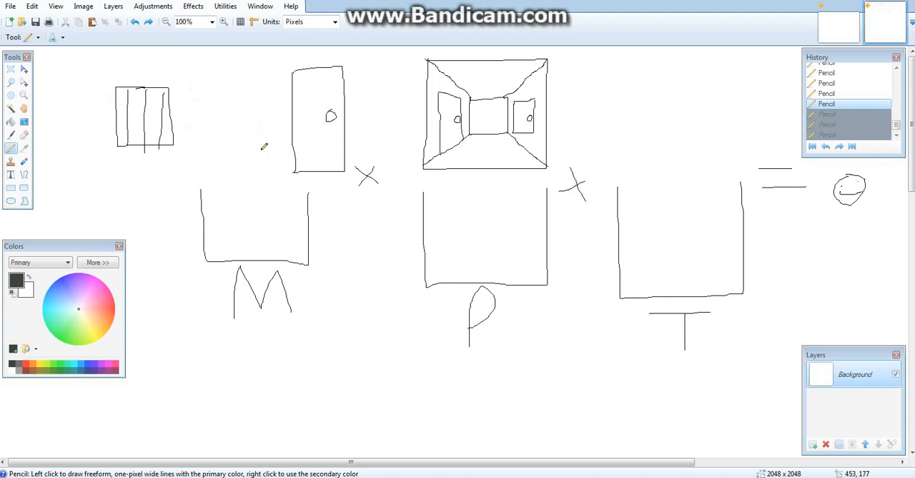
{"action": "mouse_move", "coordinate": [480, 122]}
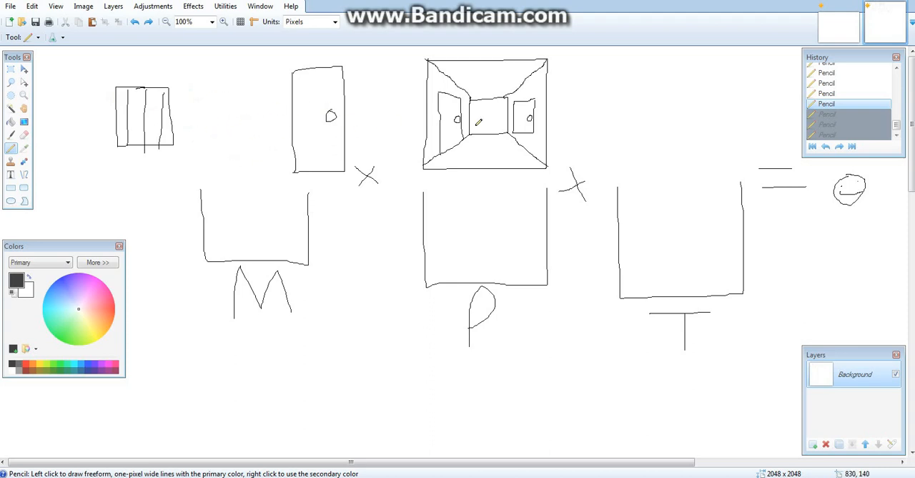
{"action": "mouse_move", "coordinate": [123, 166]}
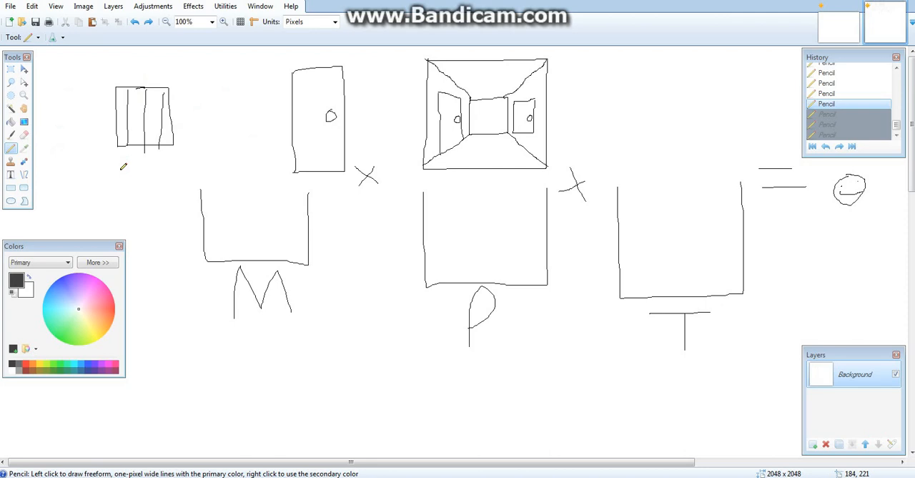
{"action": "mouse_move", "coordinate": [283, 103]}
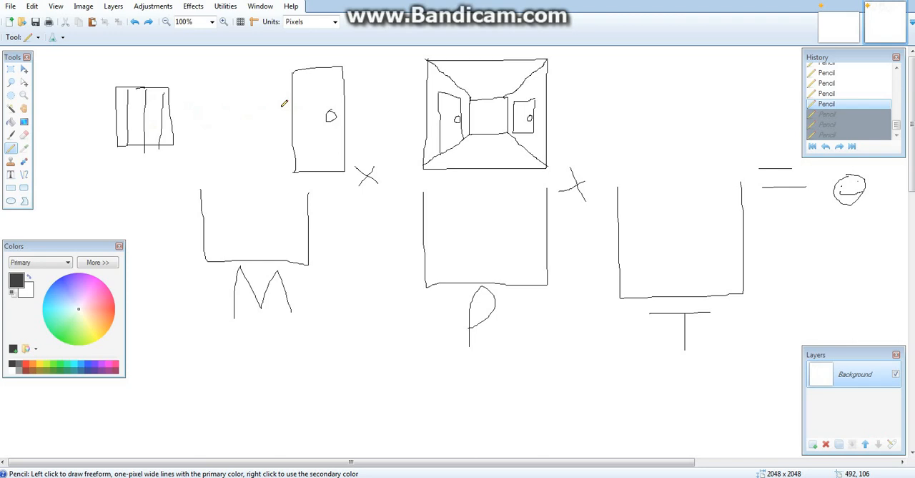
{"action": "mouse_move", "coordinate": [260, 158]}
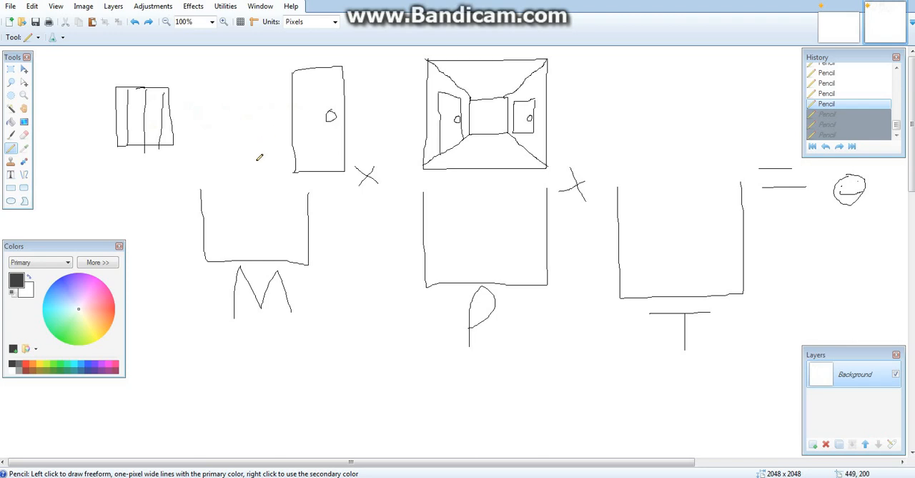
{"action": "mouse_move", "coordinate": [209, 80]}
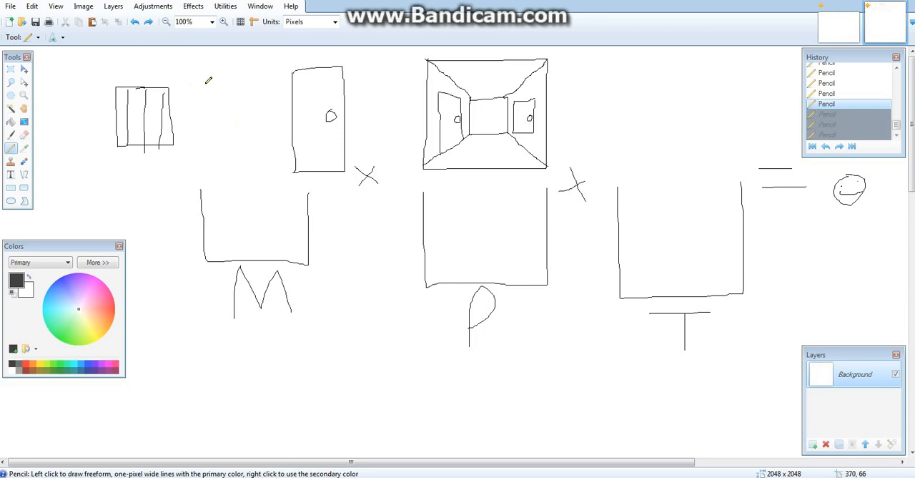
{"action": "mouse_move", "coordinate": [297, 88]}
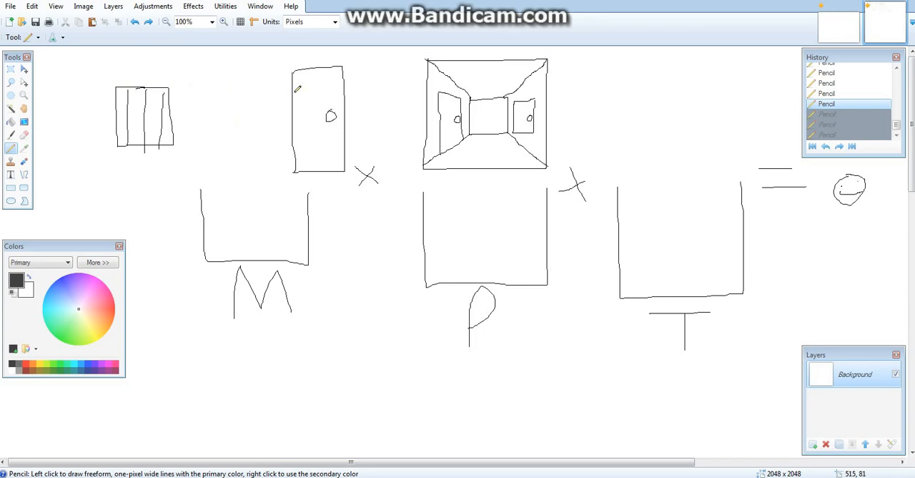
{"action": "mouse_move", "coordinate": [264, 266]}
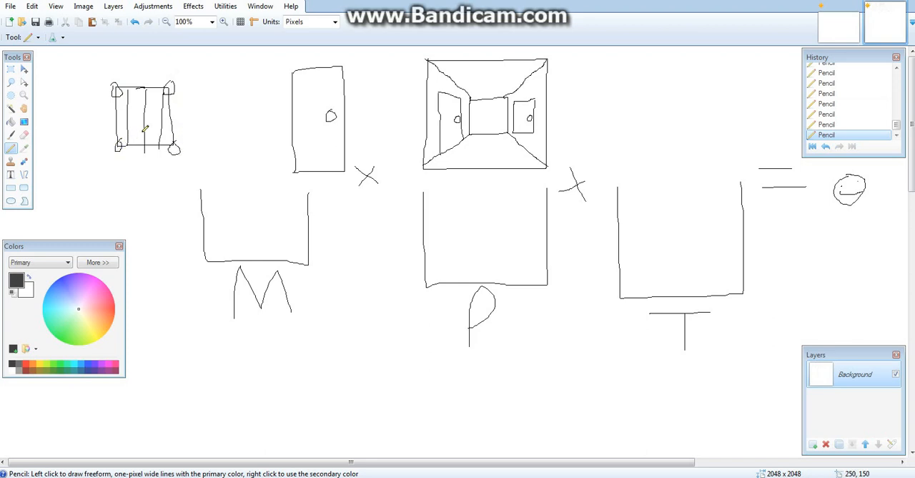
{"action": "mouse_move", "coordinate": [187, 97]}
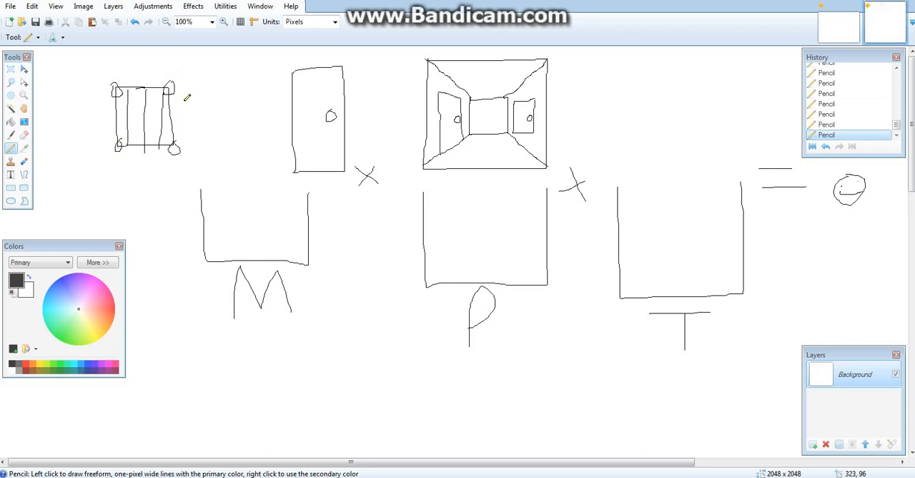
{"action": "mouse_move", "coordinate": [260, 97]}
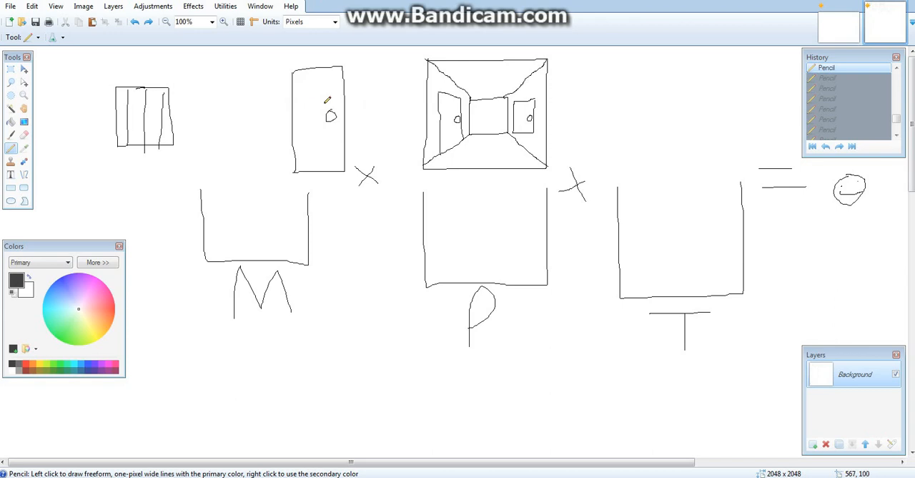
{"action": "mouse_move", "coordinate": [334, 130]}
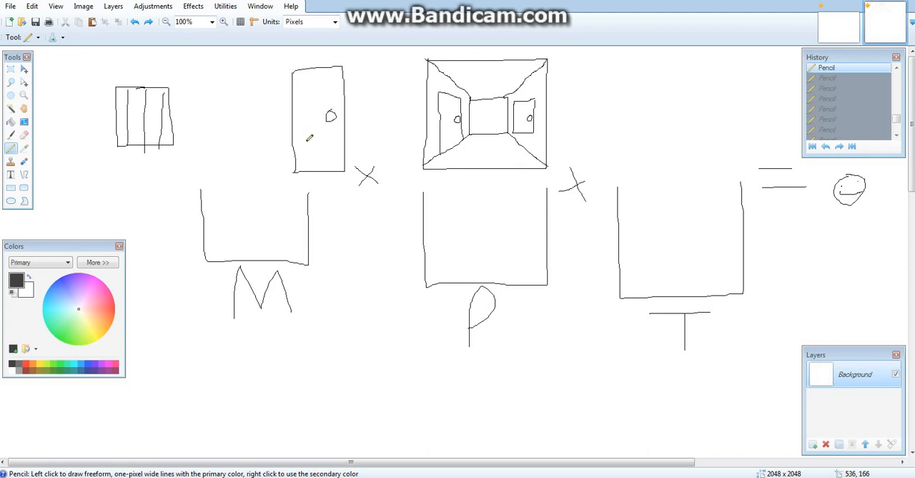
{"action": "mouse_move", "coordinate": [784, 160]}
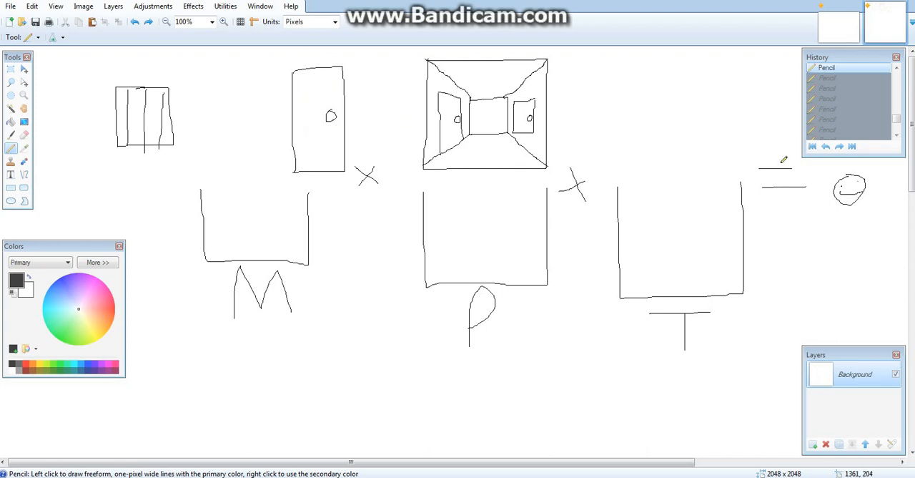
{"action": "mouse_move", "coordinate": [620, 134]}
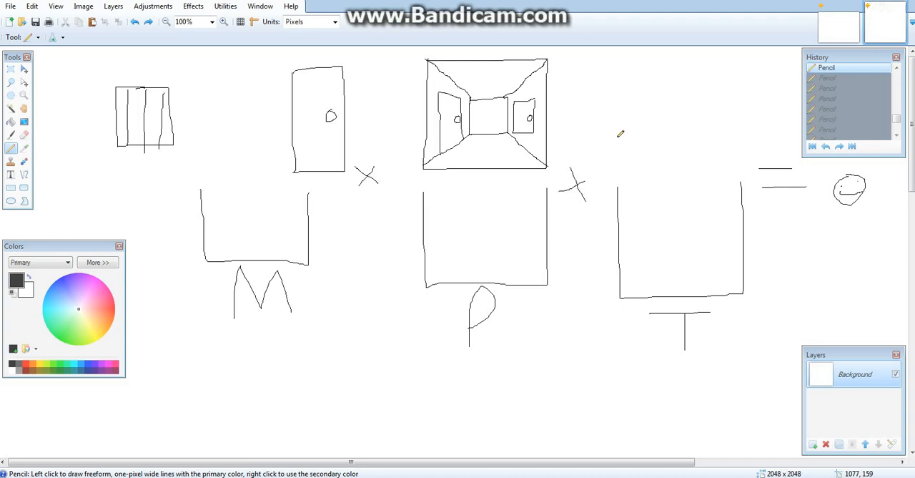
{"action": "mouse_move", "coordinate": [738, 166]}
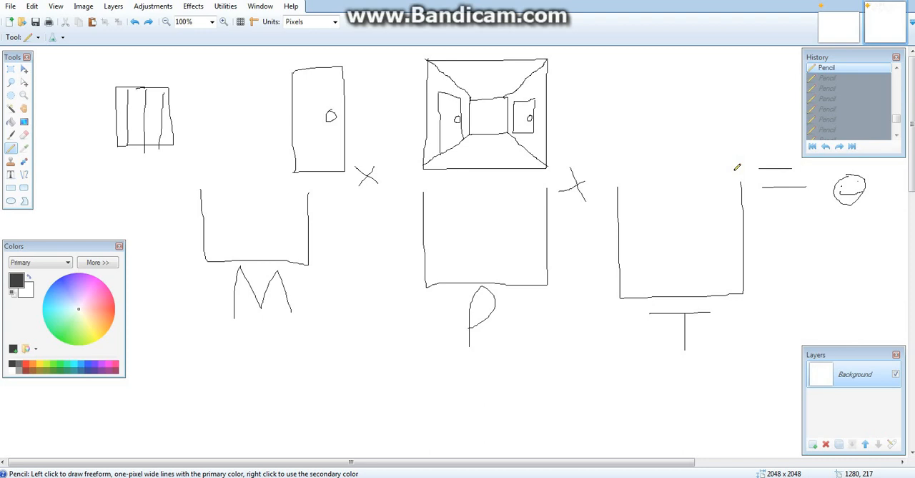
{"action": "mouse_move", "coordinate": [681, 180]}
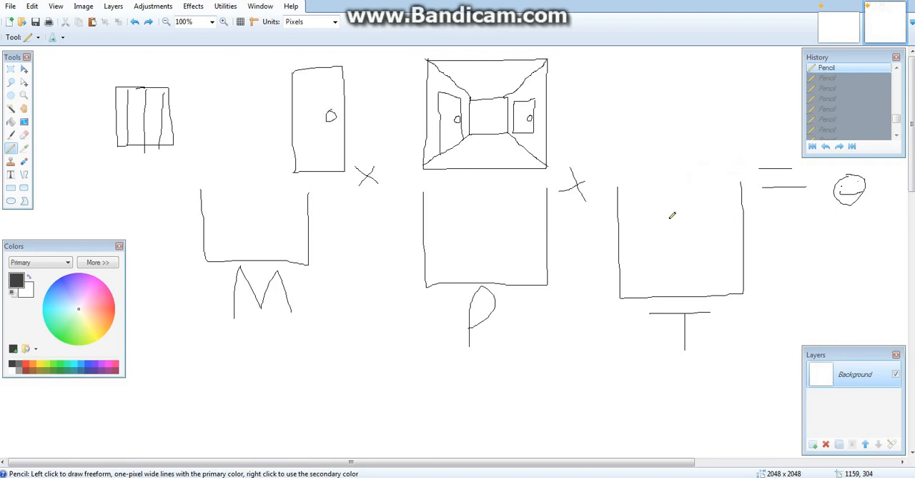
{"action": "mouse_move", "coordinate": [521, 241]}
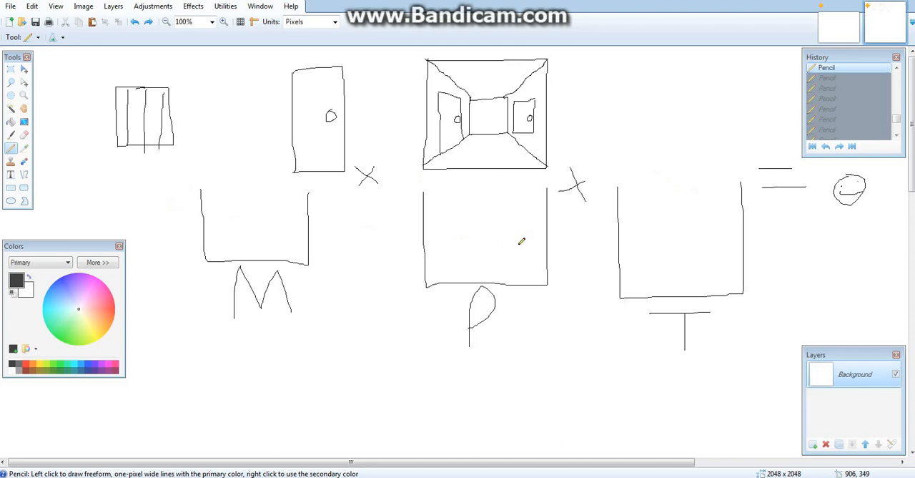
{"action": "mouse_move", "coordinate": [286, 302]}
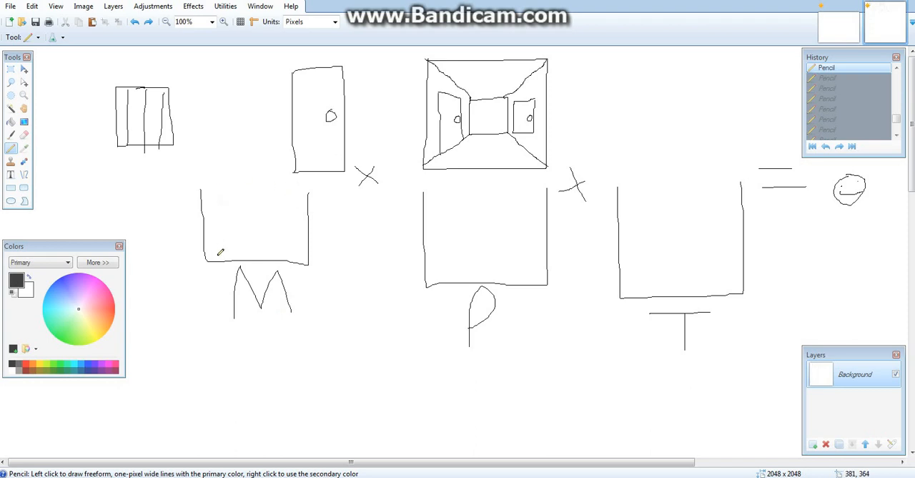
{"action": "mouse_move", "coordinate": [214, 217]}
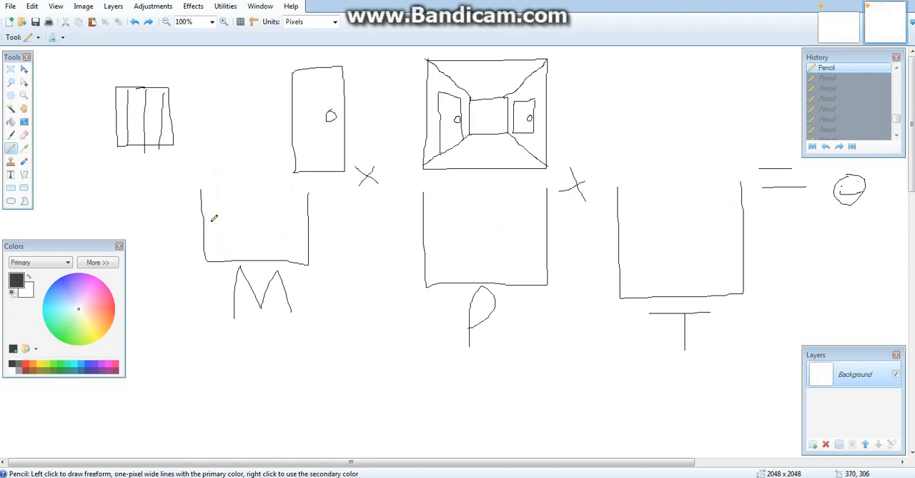
{"action": "mouse_move", "coordinate": [390, 270]}
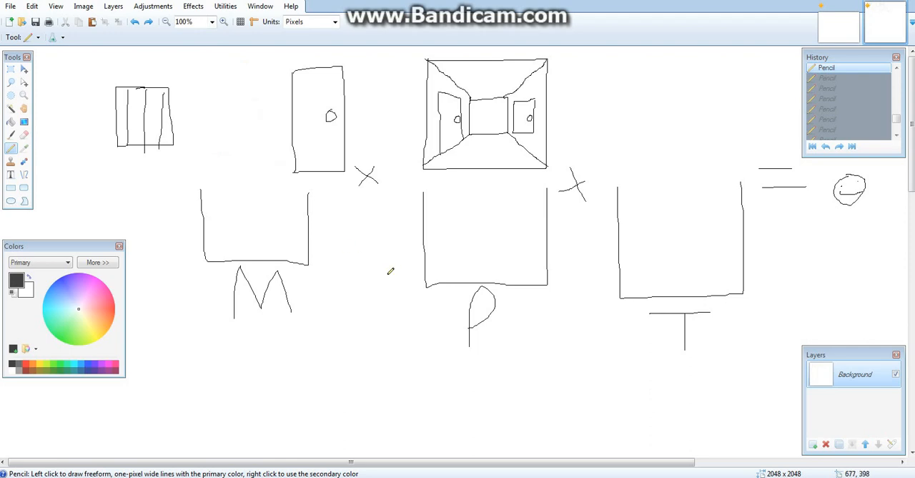
{"action": "mouse_move", "coordinate": [289, 197]}
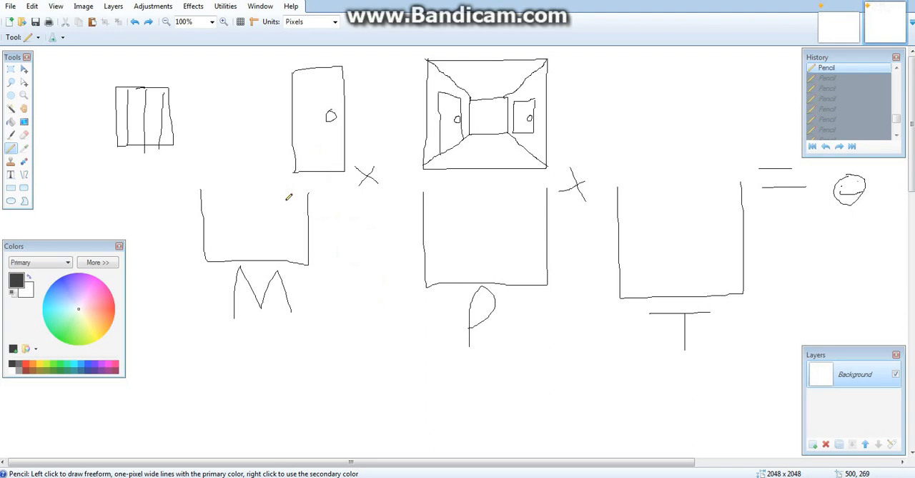
{"action": "mouse_move", "coordinate": [291, 401]}
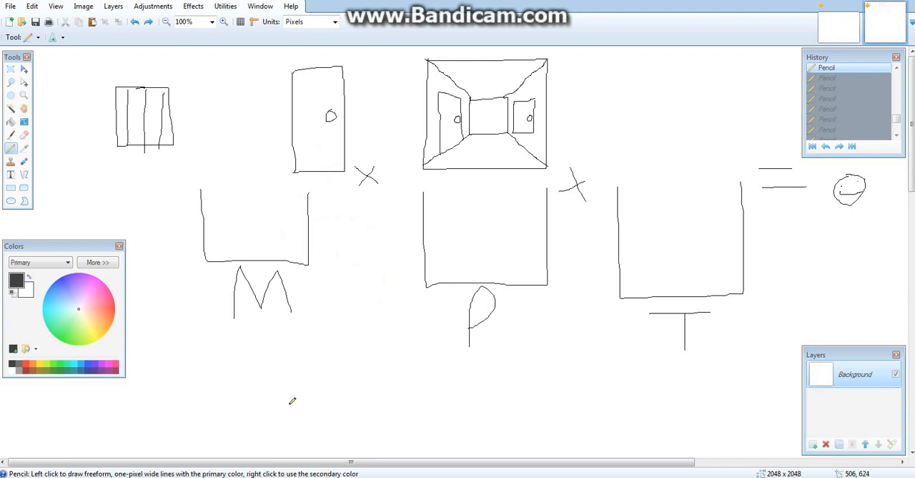
{"action": "mouse_move", "coordinate": [286, 399]}
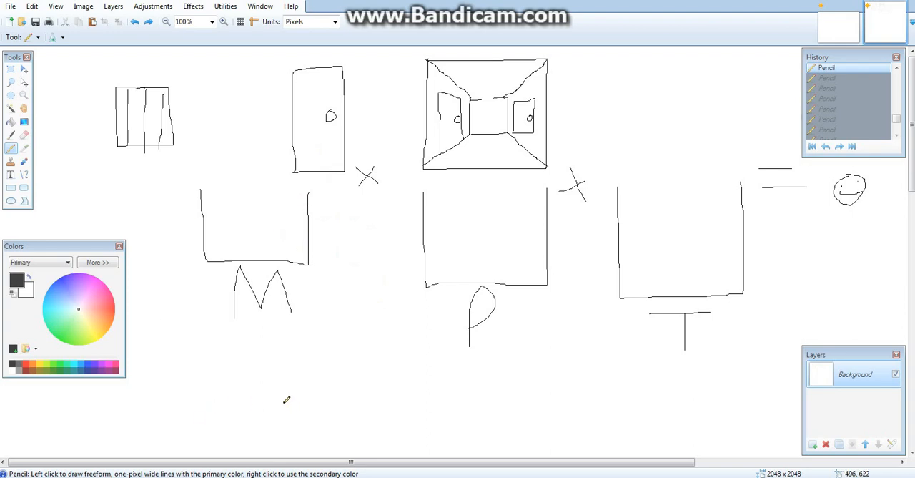
{"action": "mouse_move", "coordinate": [286, 394]}
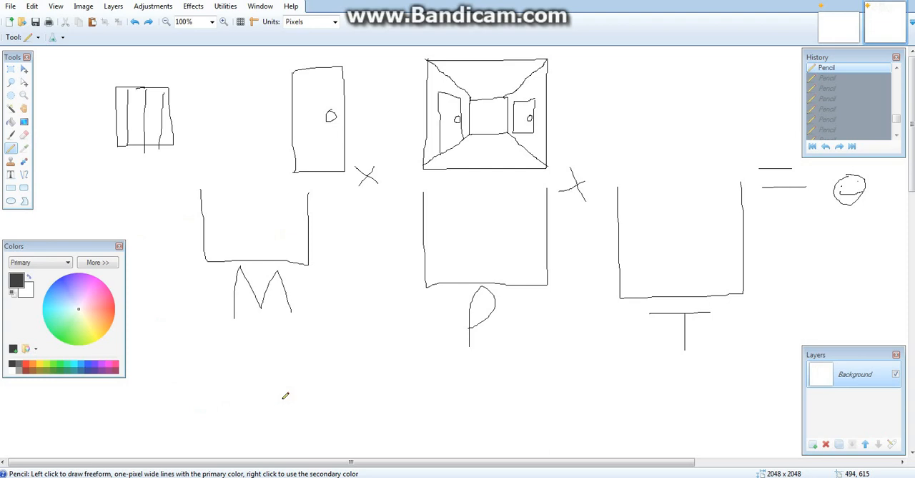
{"action": "mouse_move", "coordinate": [208, 372]}
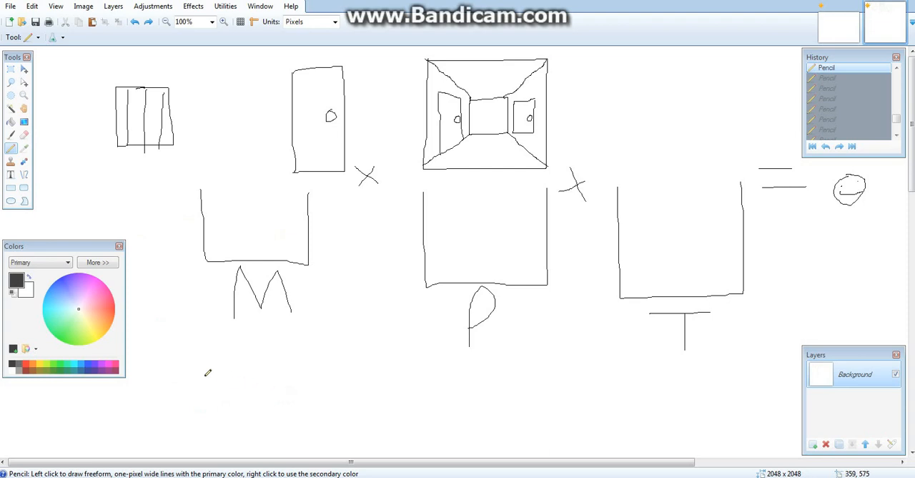
{"action": "mouse_move", "coordinate": [198, 392]}
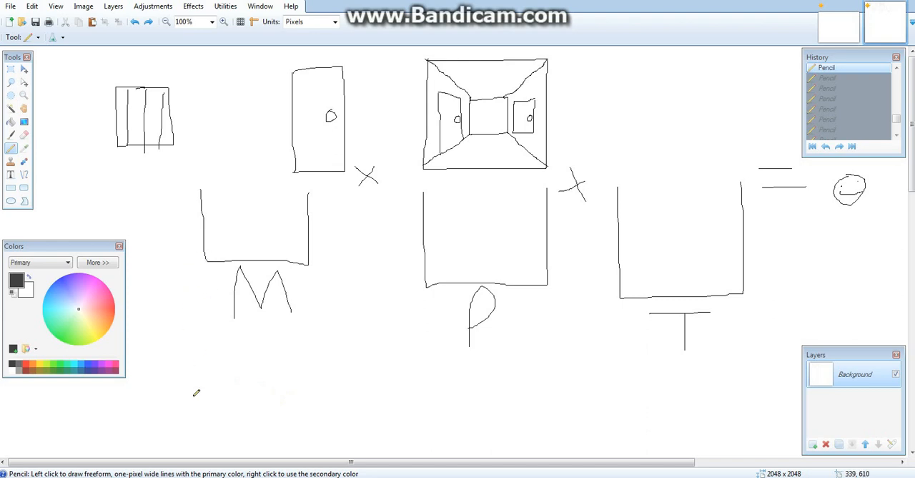
{"action": "mouse_move", "coordinate": [269, 351]}
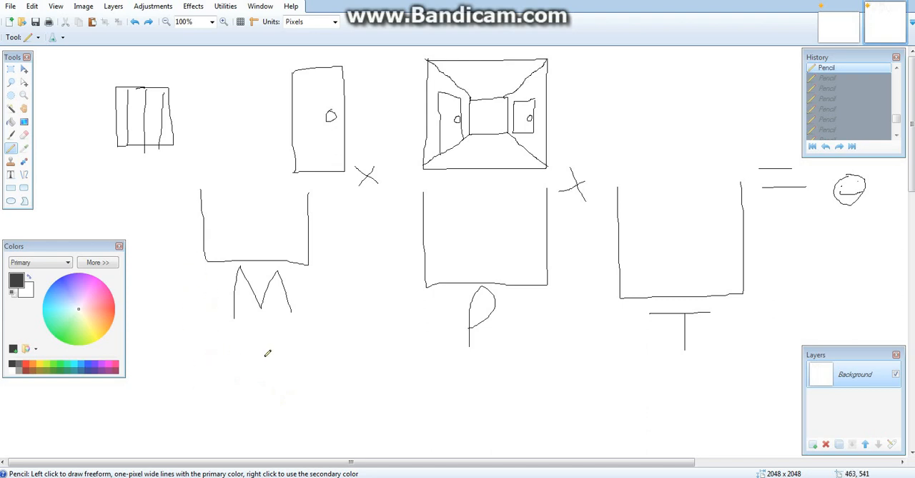
{"action": "mouse_move", "coordinate": [351, 349]}
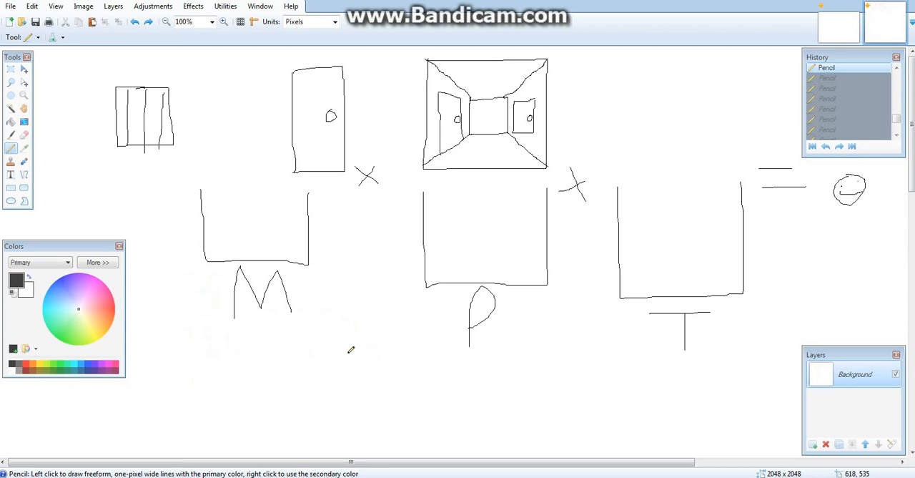
{"action": "left_click_drag", "start_coordinate": [326, 355], "coordinate": [317, 369]}
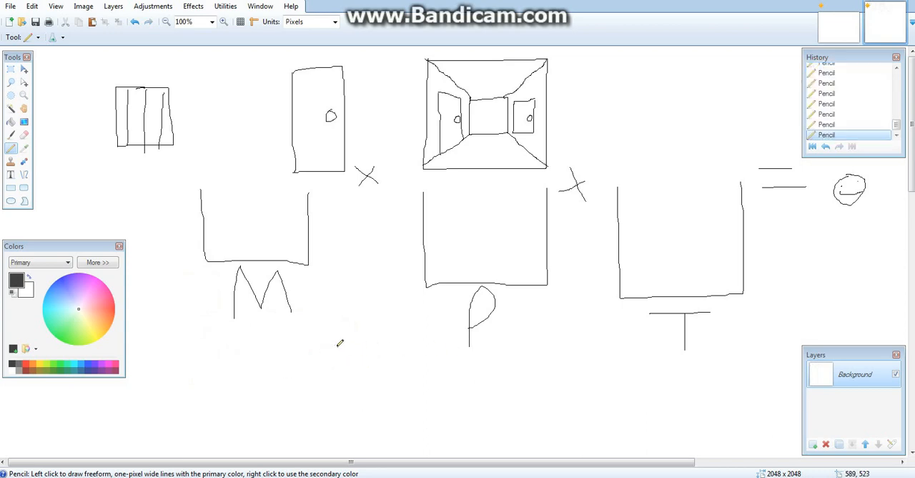
{"action": "mouse_move", "coordinate": [390, 344]}
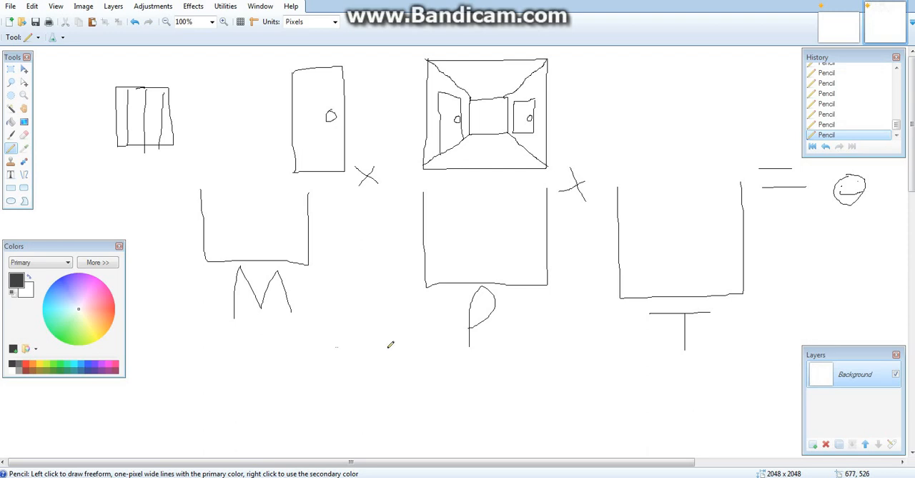
{"action": "left_click_drag", "start_coordinate": [336, 343], "coordinate": [408, 344]}
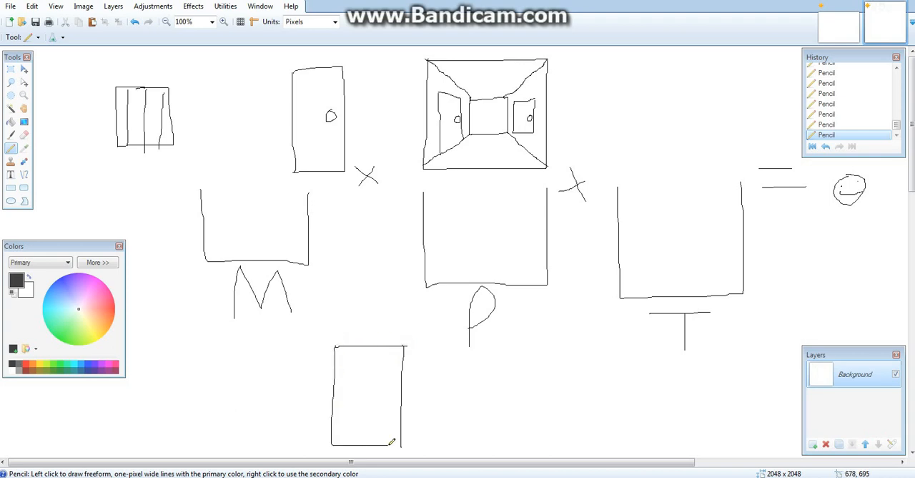
{"action": "mouse_move", "coordinate": [414, 363]}
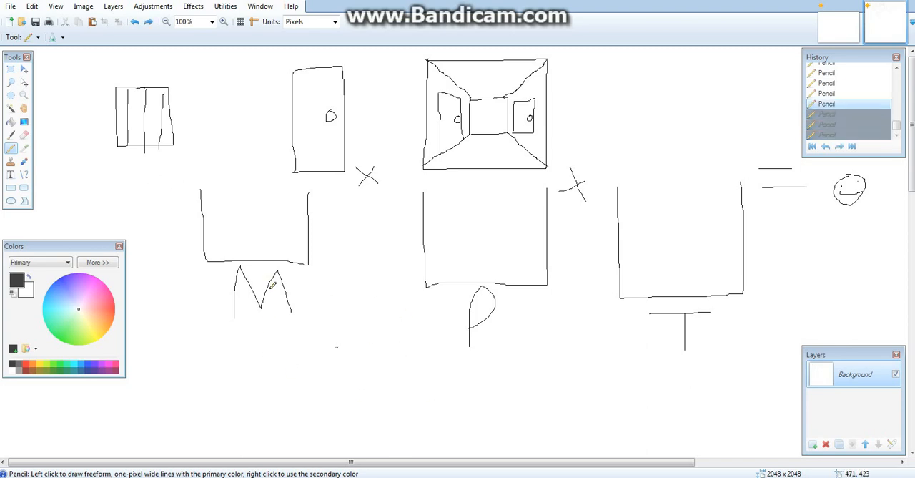
- Undo the stray pencil stroke left below the P sketch
{"action": "key", "text": "ctrl+z"}
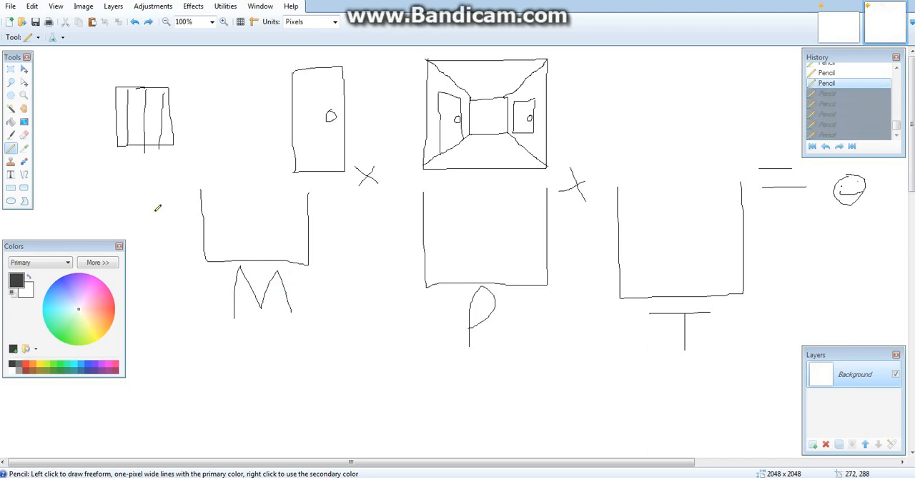
{"action": "mouse_move", "coordinate": [263, 231]}
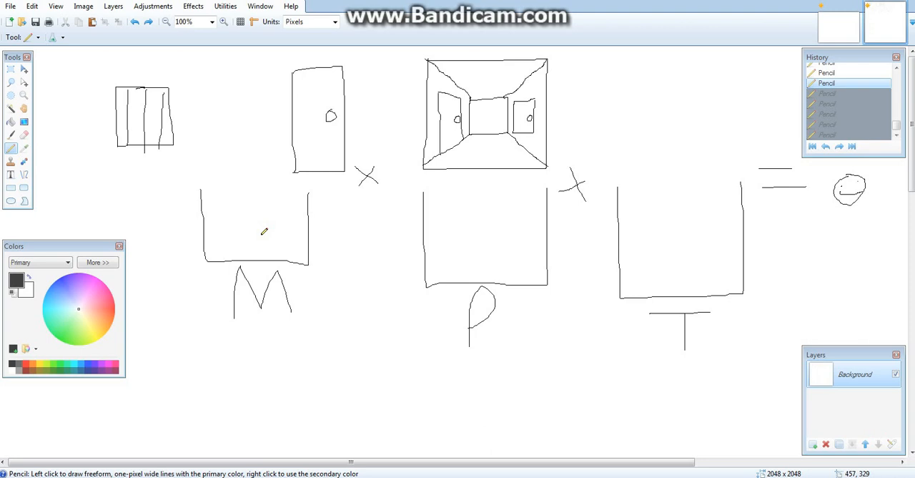
{"action": "mouse_move", "coordinate": [617, 106]}
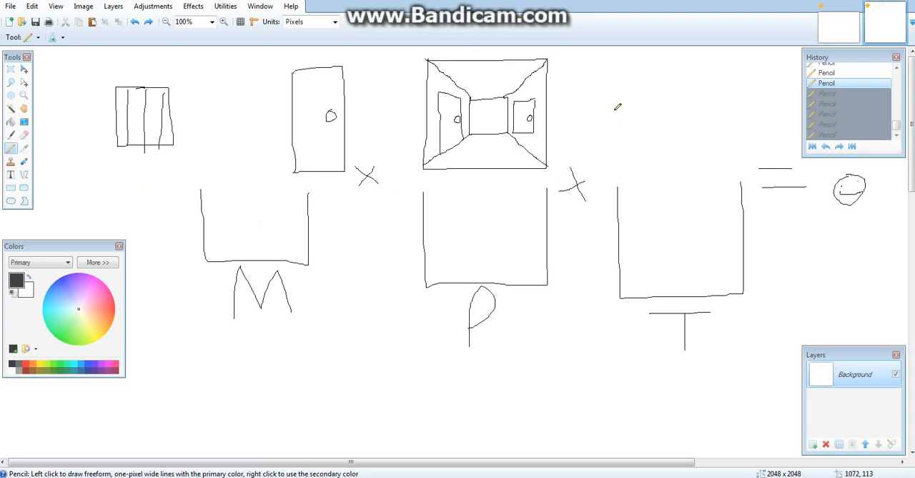
{"action": "mouse_move", "coordinate": [618, 106]}
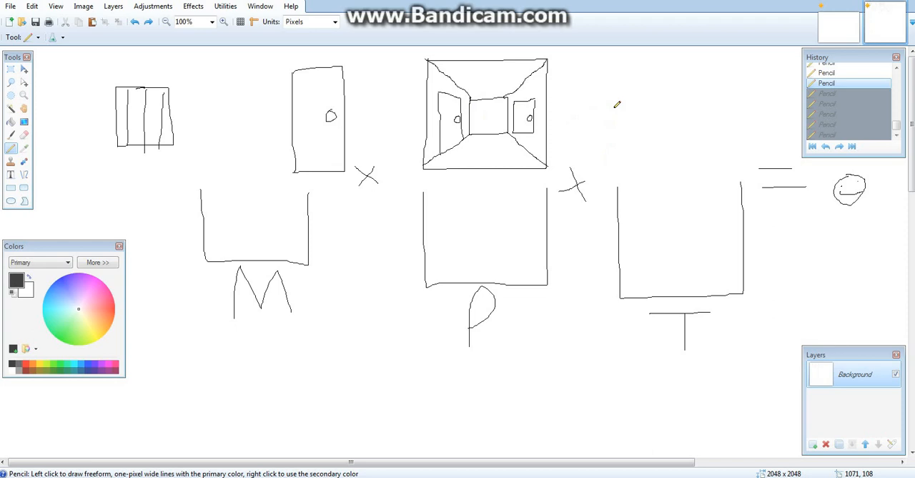